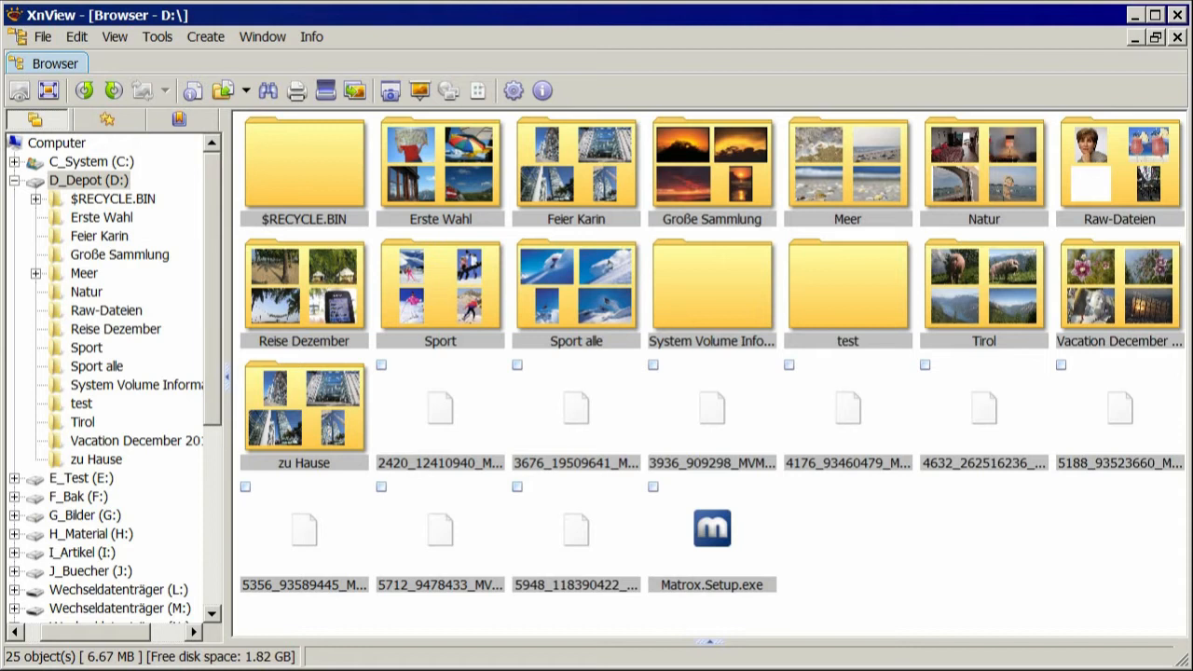
pyautogui.moveTo(166, 457)
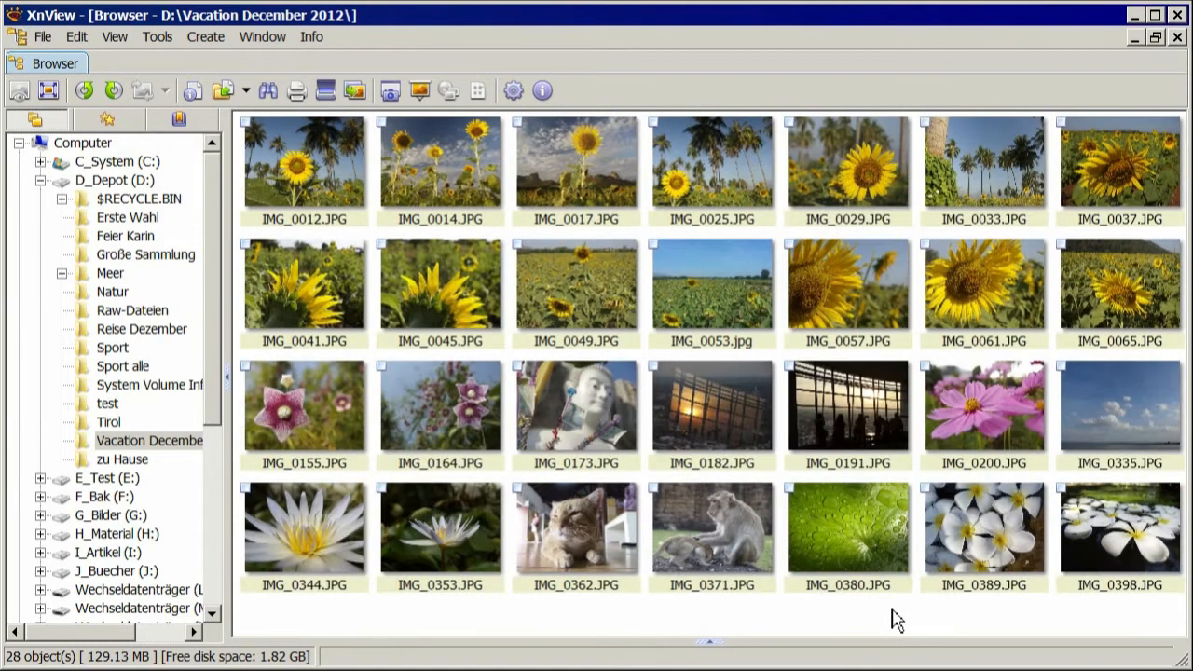
# - Ctrl-select IMG_0012, IMG_0025, IMG_0155, IMG_0344, IMG_0389 and IMG_0398, 27.38 MB in total
pyautogui.press('ctrl')
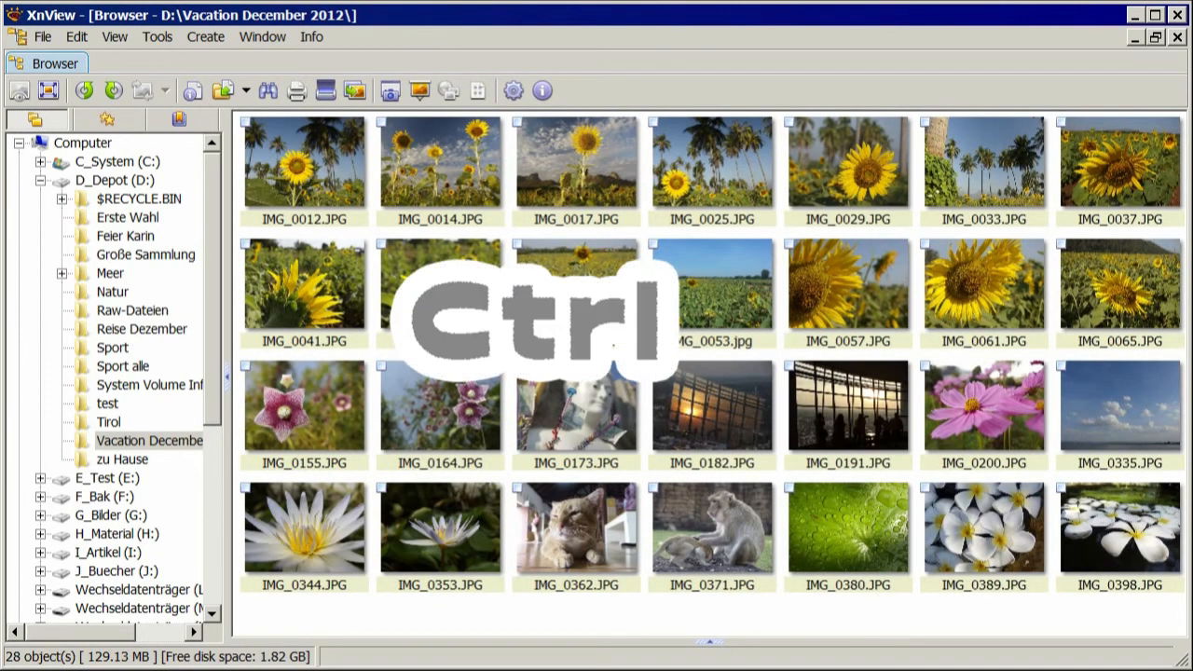
pyautogui.click(303, 163)
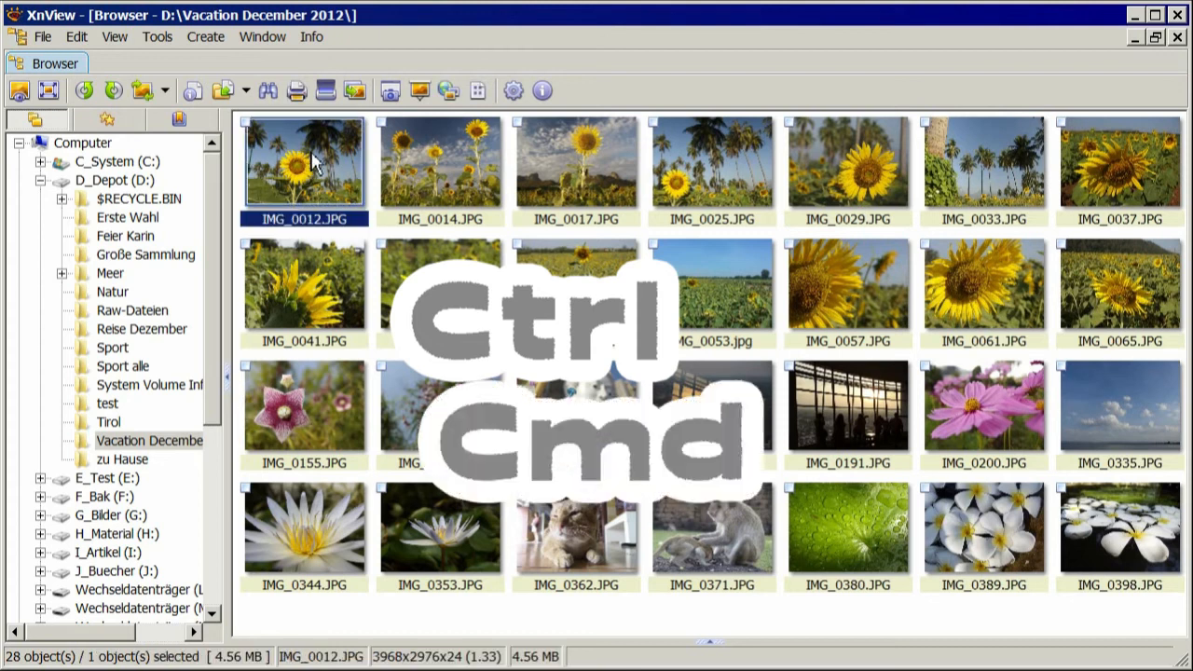
pyautogui.click(711, 161)
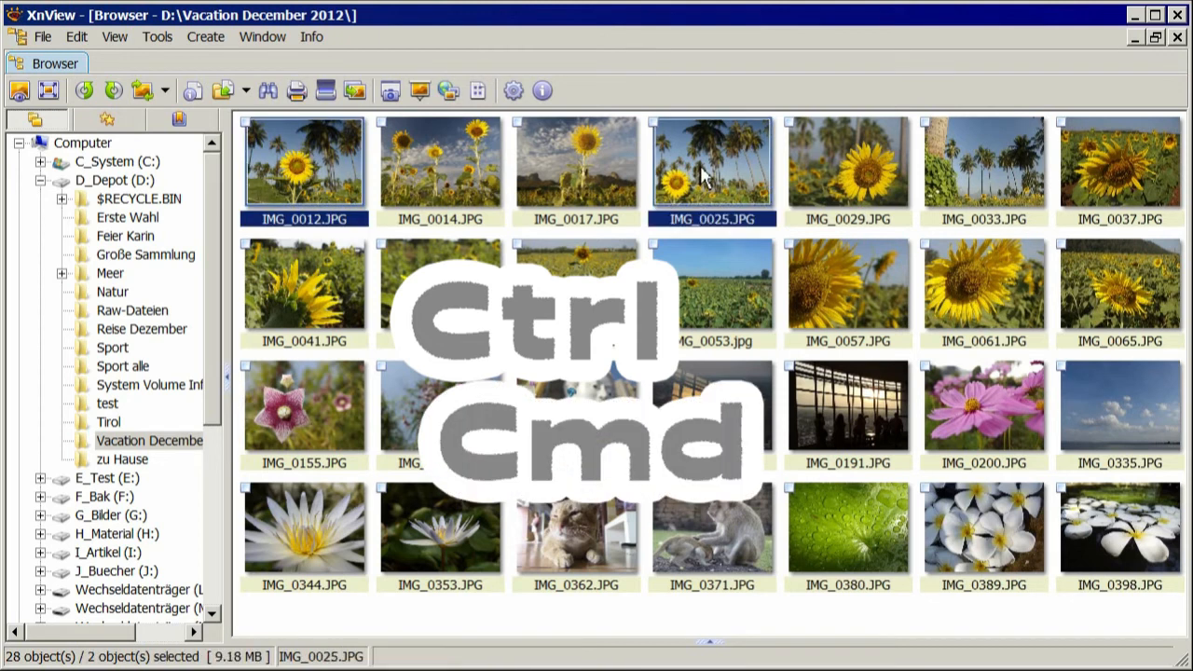
pyautogui.click(303, 406)
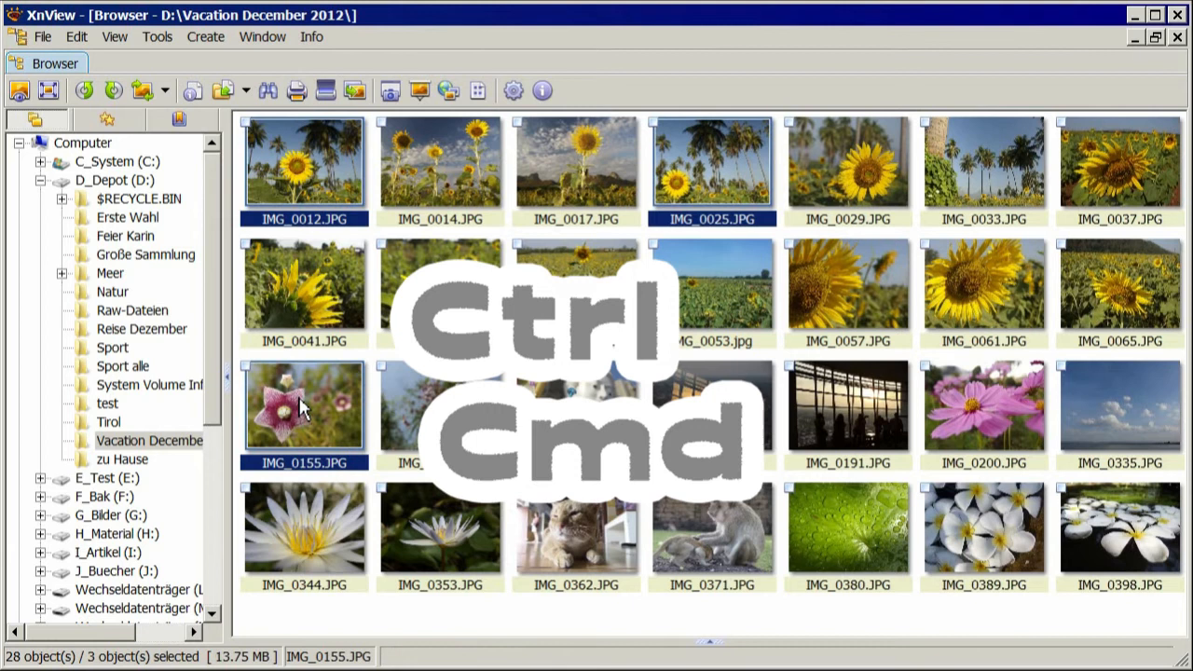
pyautogui.moveTo(312, 534)
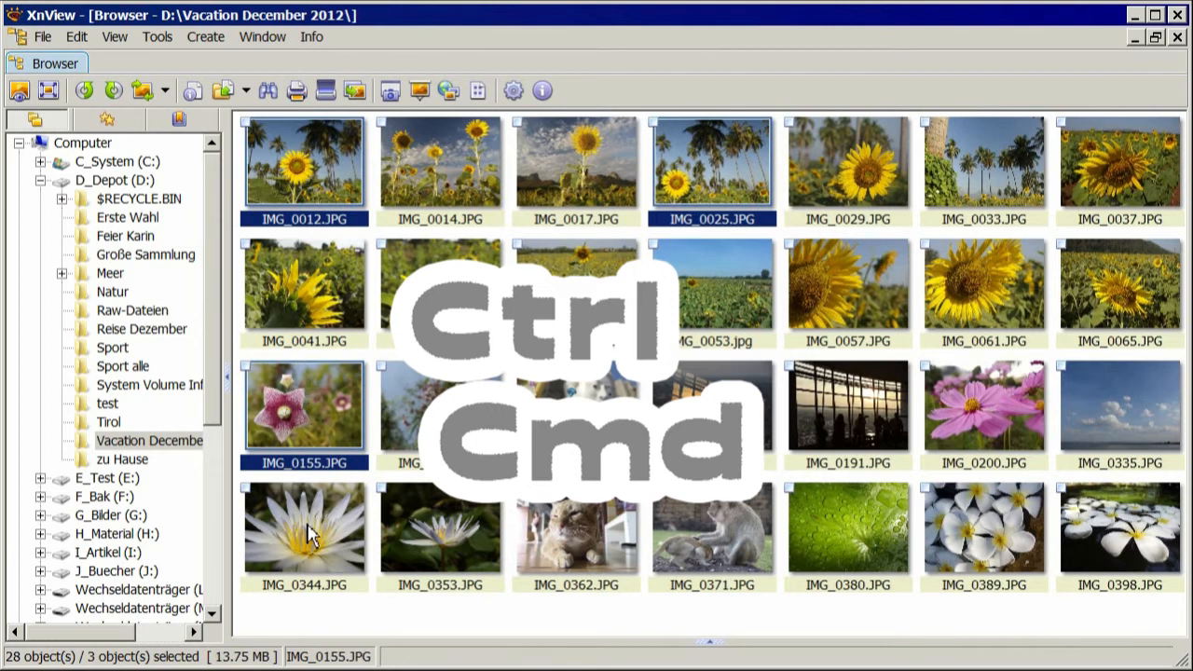
pyautogui.click(303, 526)
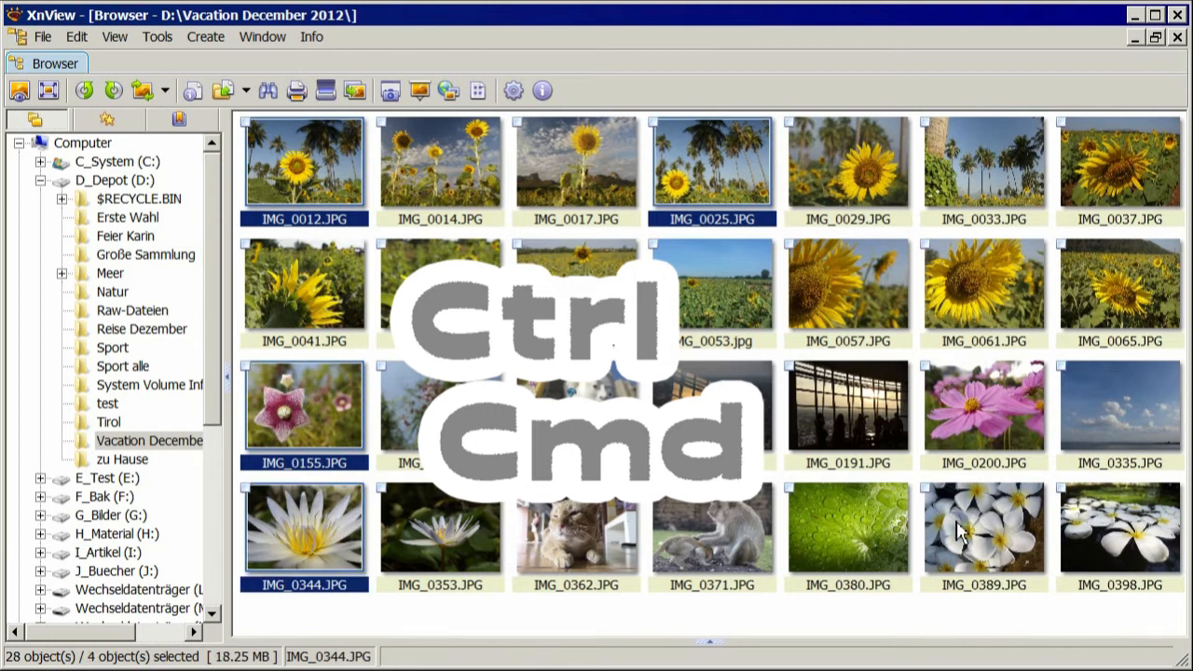
pyautogui.click(983, 526)
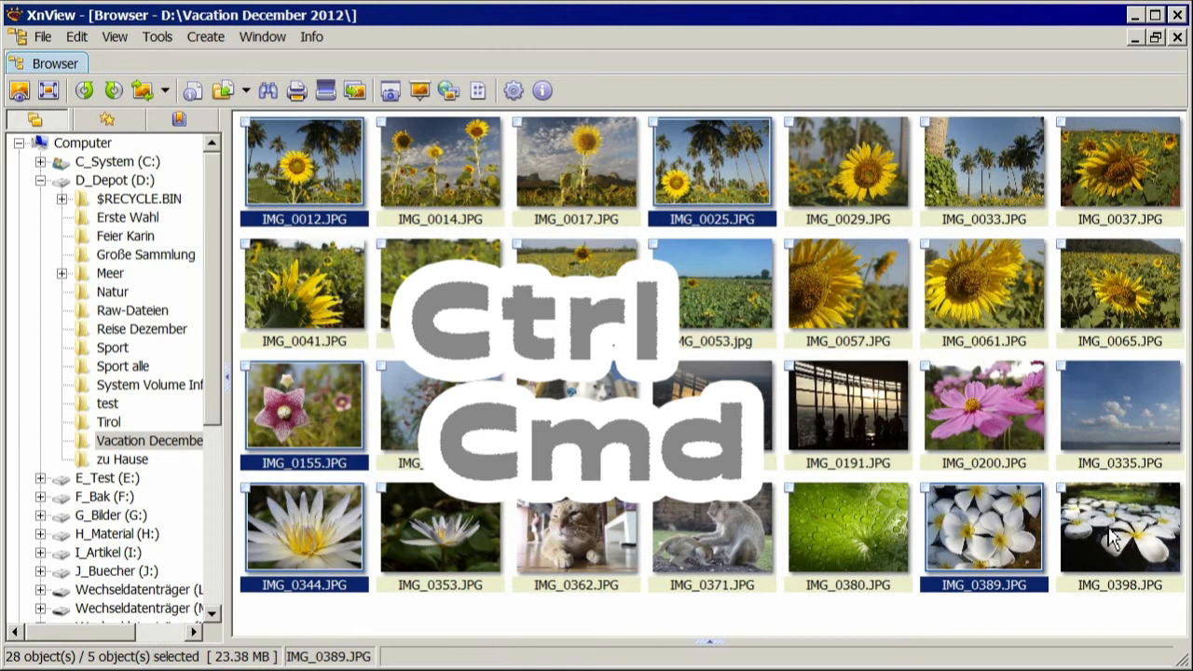
pyautogui.click(1119, 526)
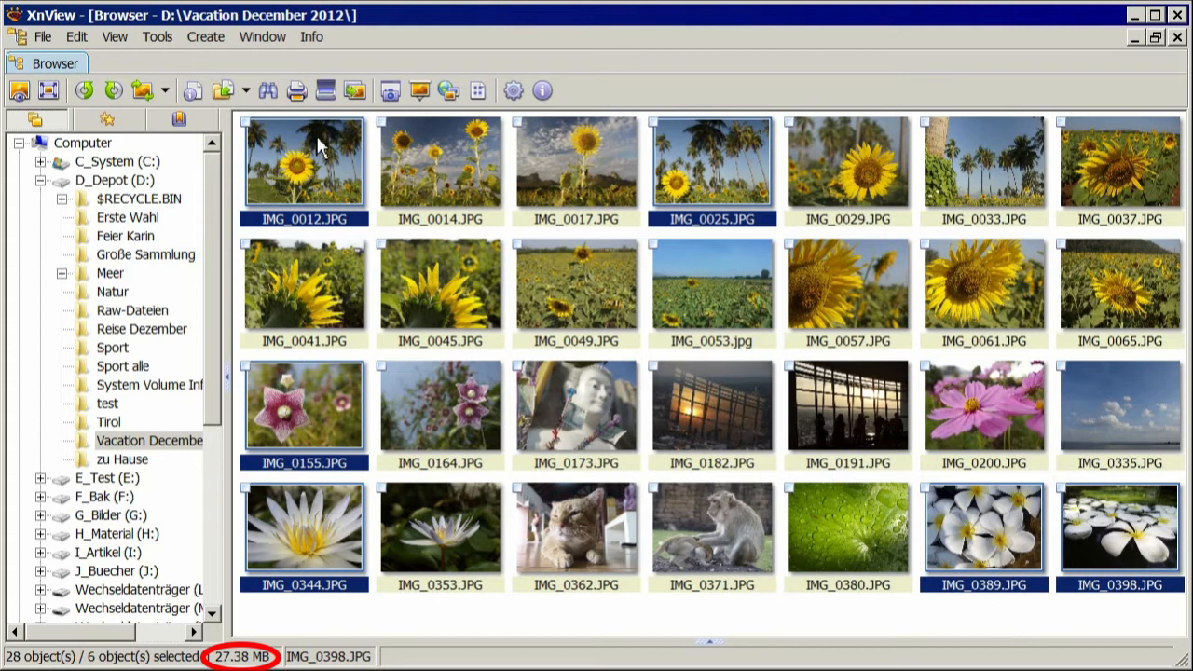
pyautogui.click(75, 36)
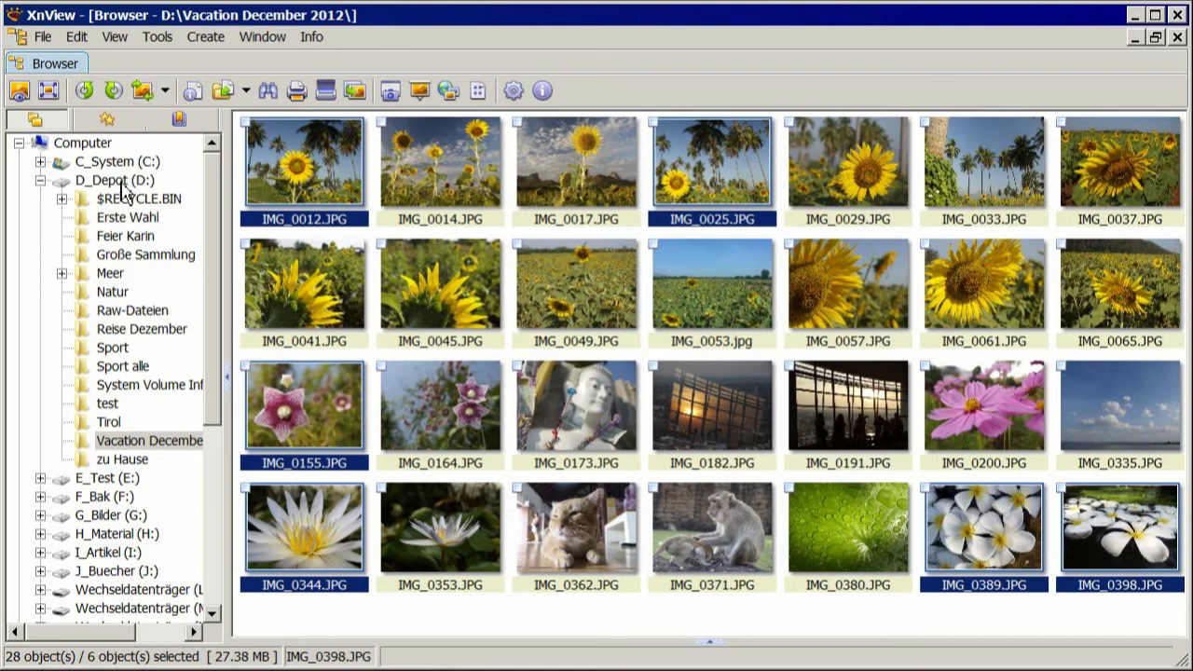
# - Create a folder 'Photos for e-mails' on drive D_Depot and open it
pyautogui.rightClick(113, 180)
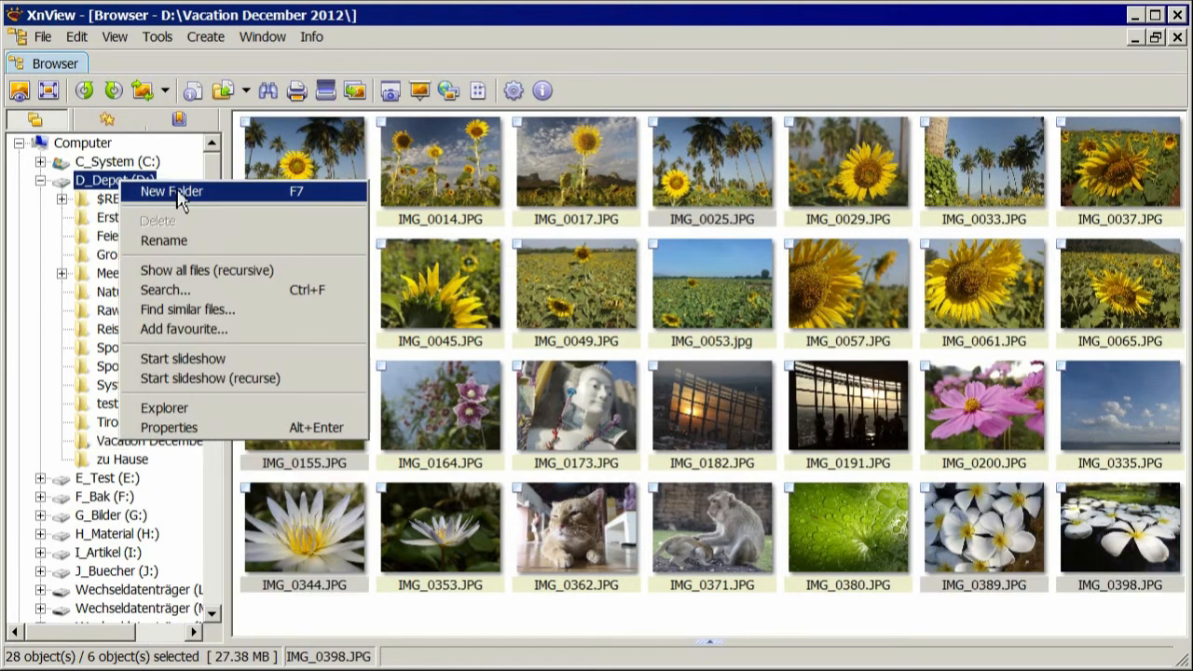
pyautogui.moveTo(223, 207)
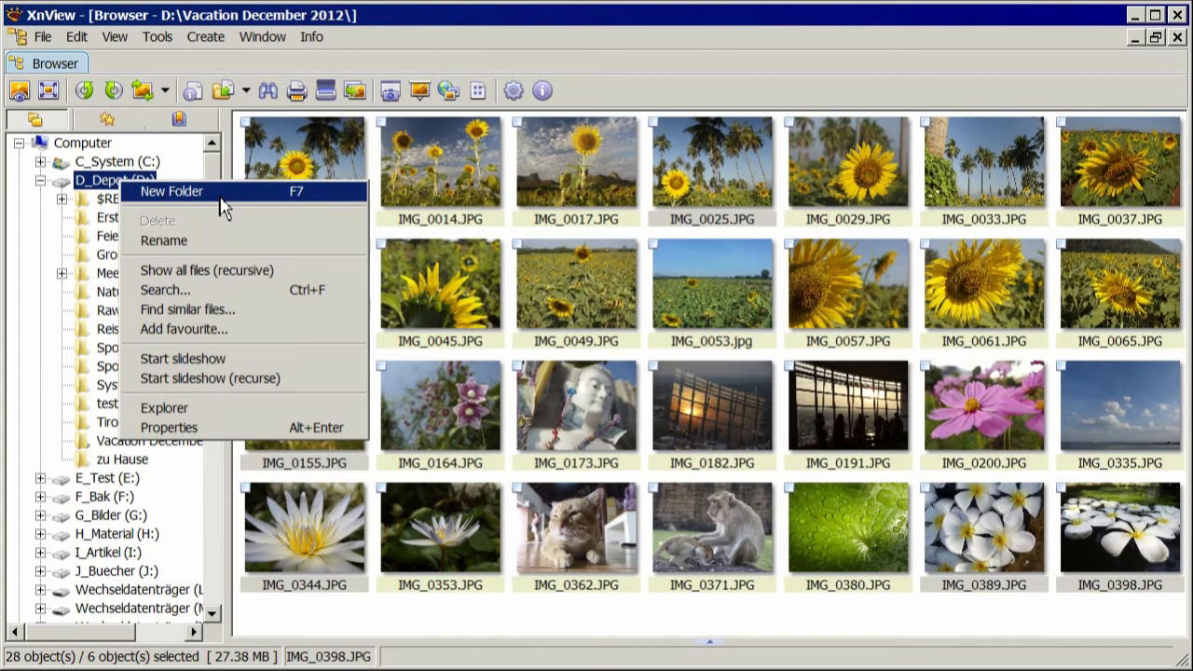
pyautogui.click(170, 191)
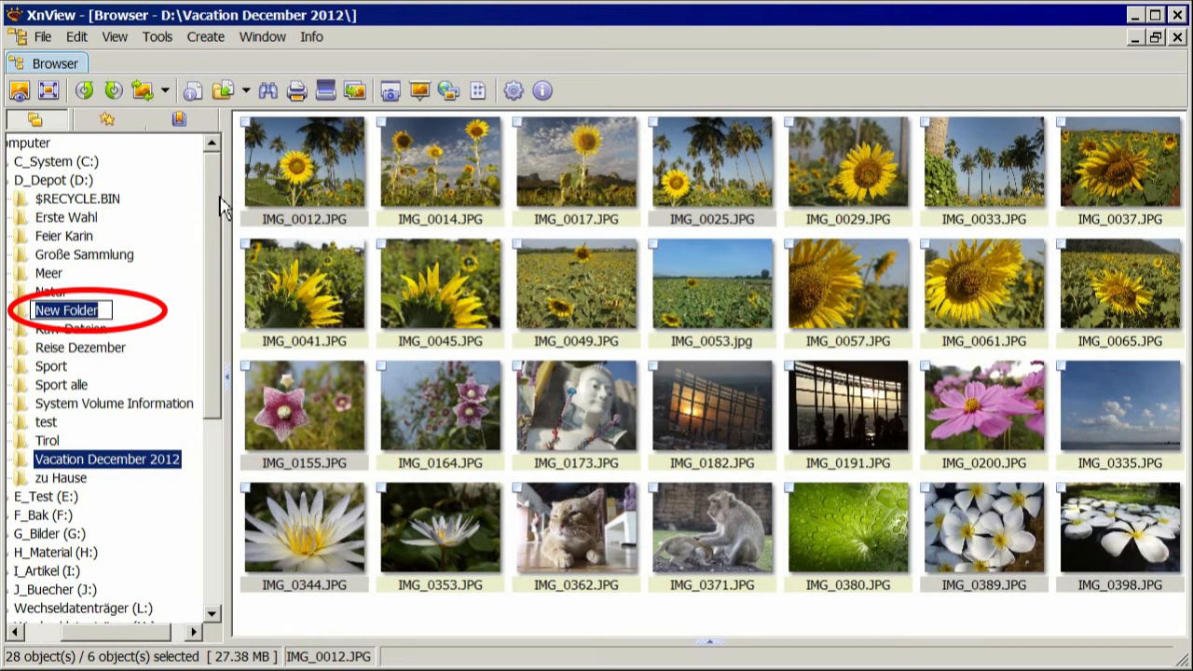
pyautogui.write('Photos f')
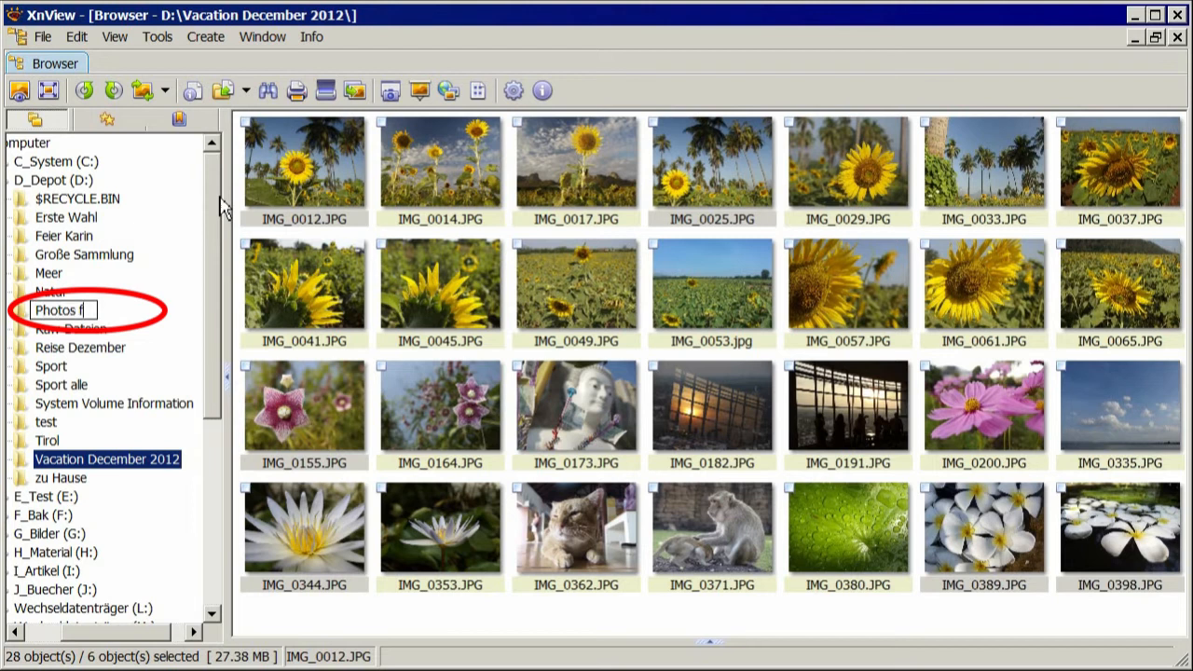
pyautogui.write('or e-mails')
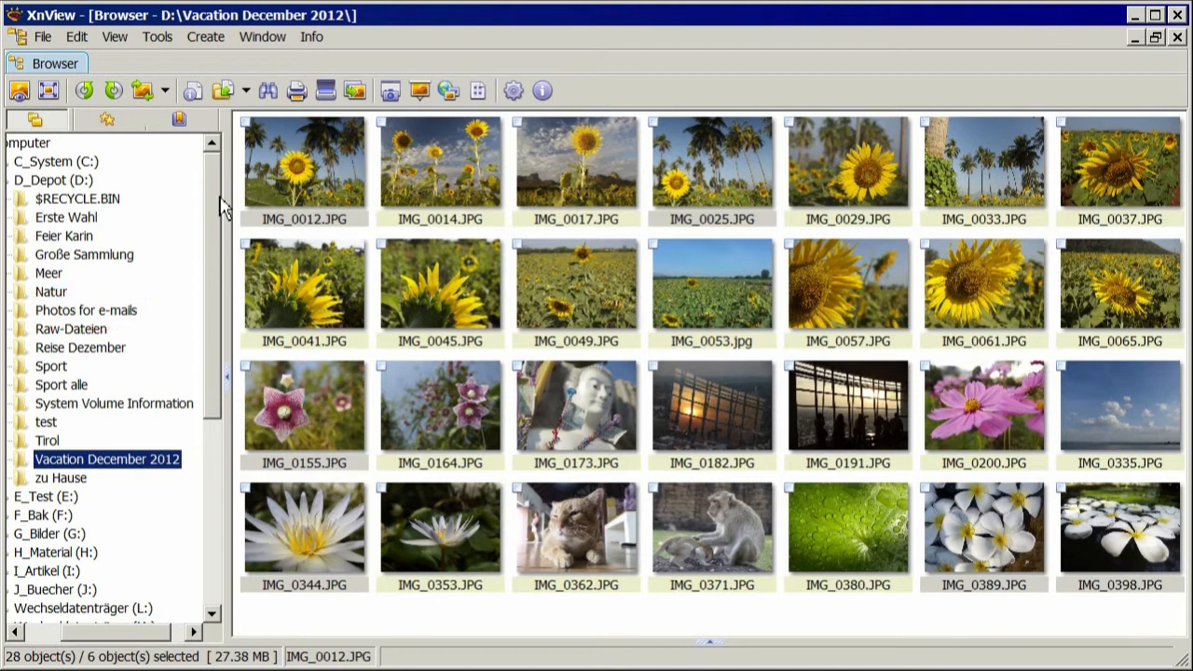
pyautogui.moveTo(126, 327)
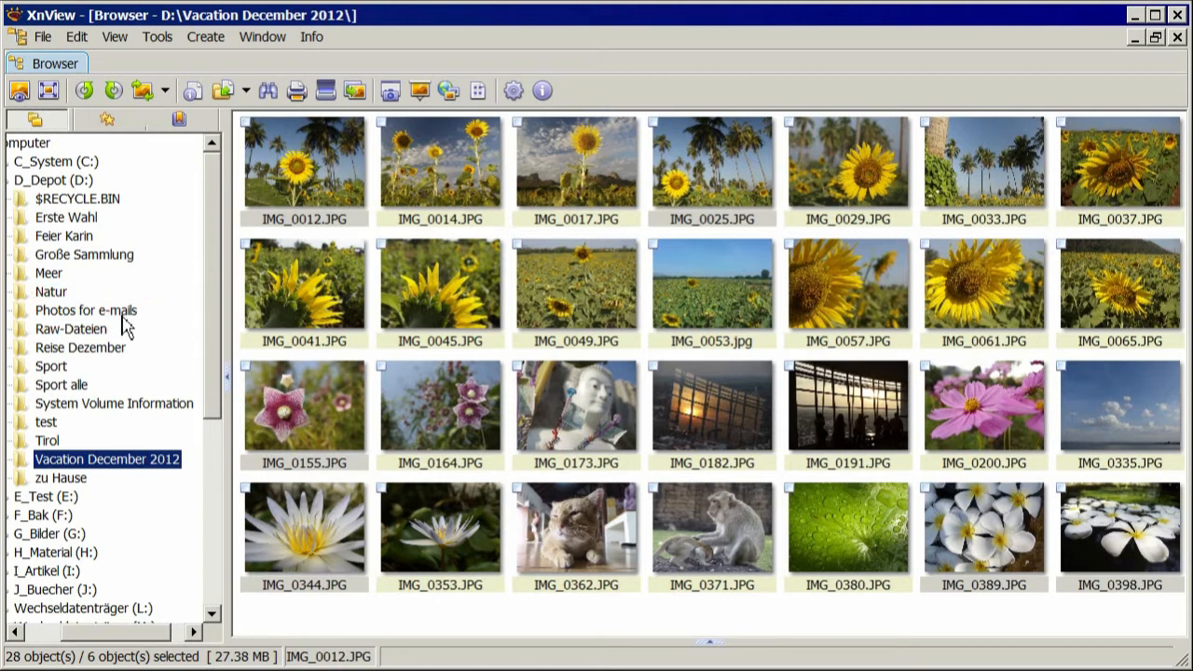
pyautogui.click(86, 311)
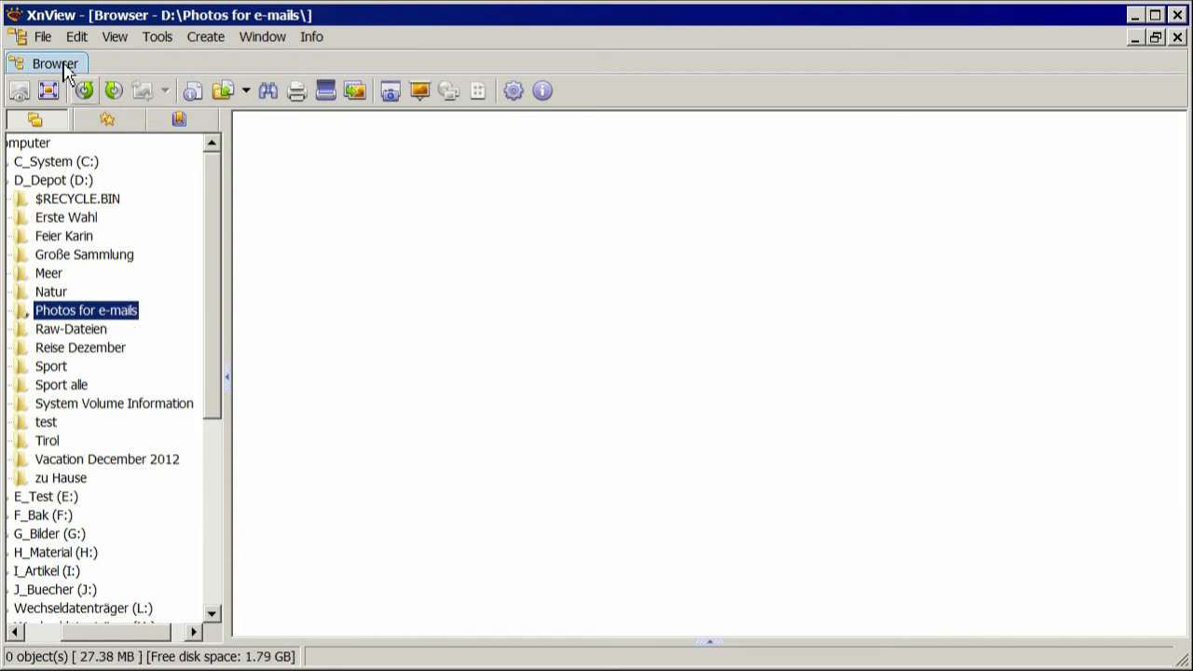
# - Copy the six flower photos into Photos for e-mails and select all of them with Ctrl+A
pyautogui.click(76, 36)
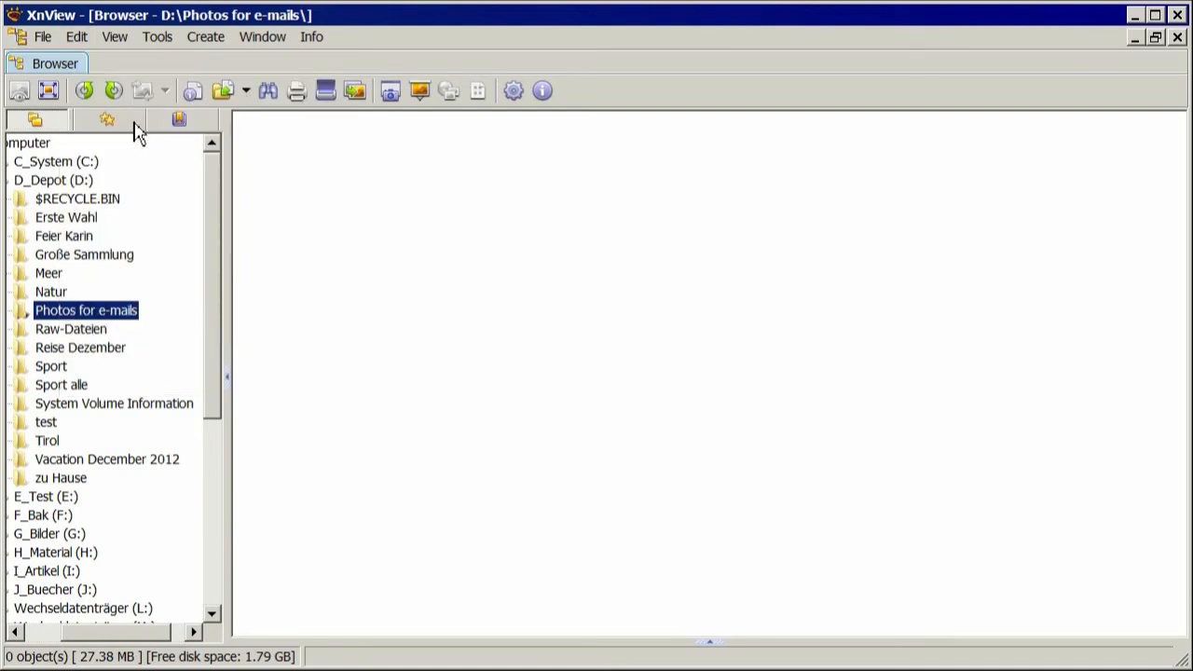
pyautogui.click(85, 311)
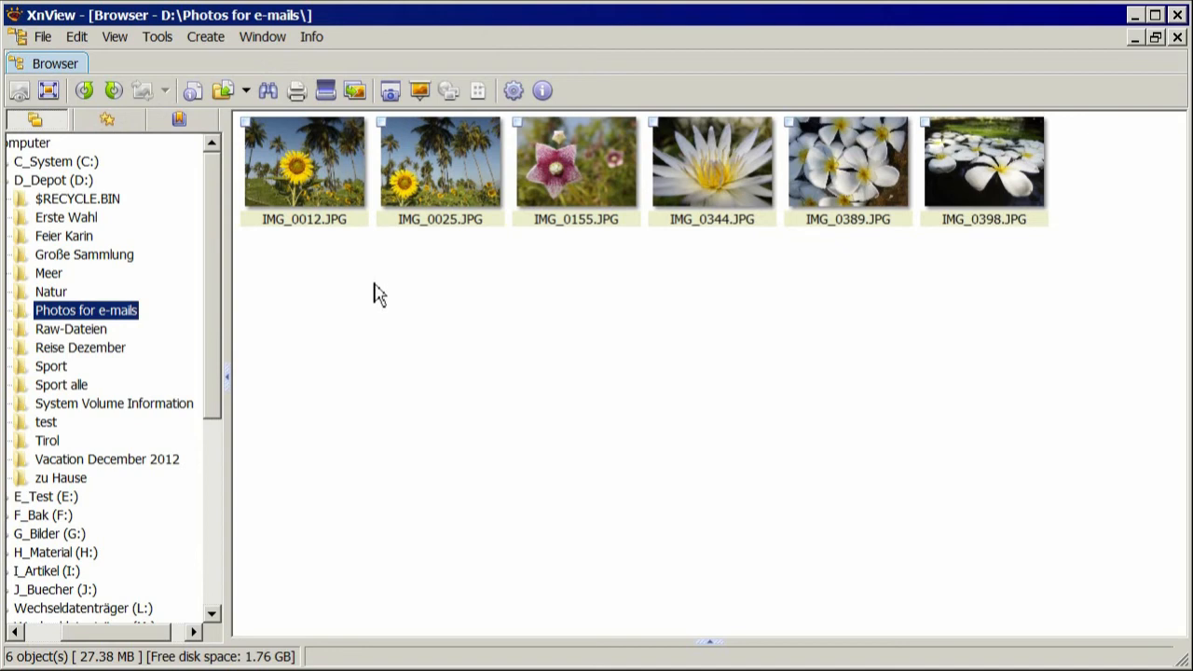
pyautogui.moveTo(382, 312)
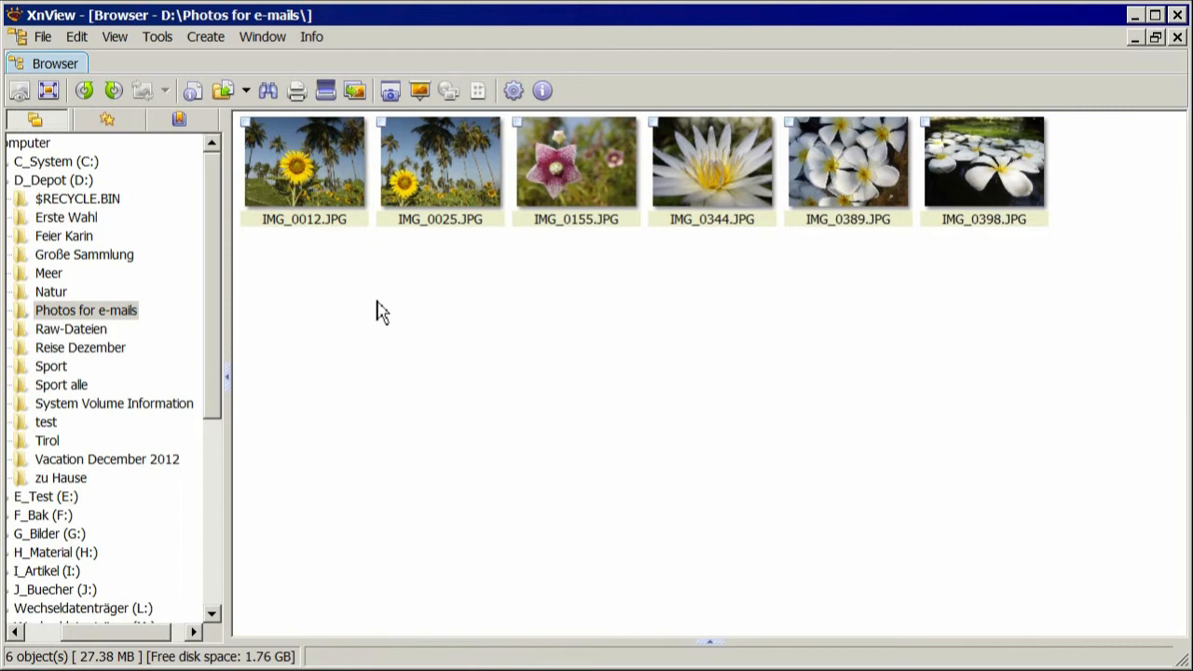
pyautogui.press('ctrl+a')
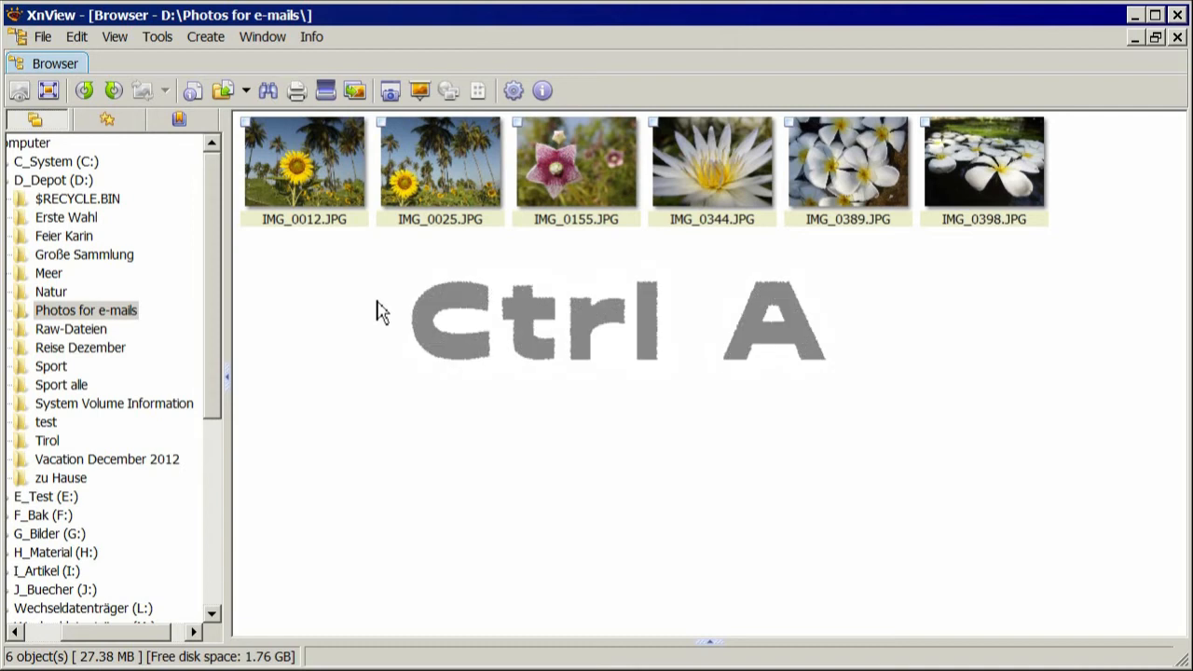
pyautogui.press('ctrl+a')
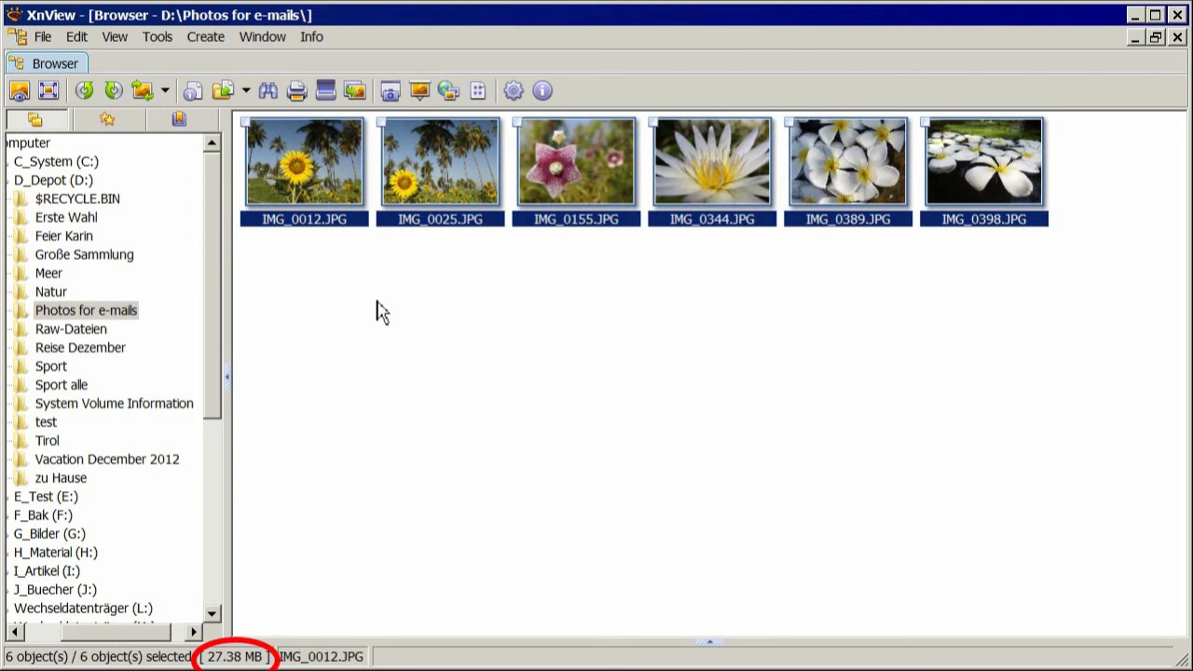
pyautogui.click(156, 37)
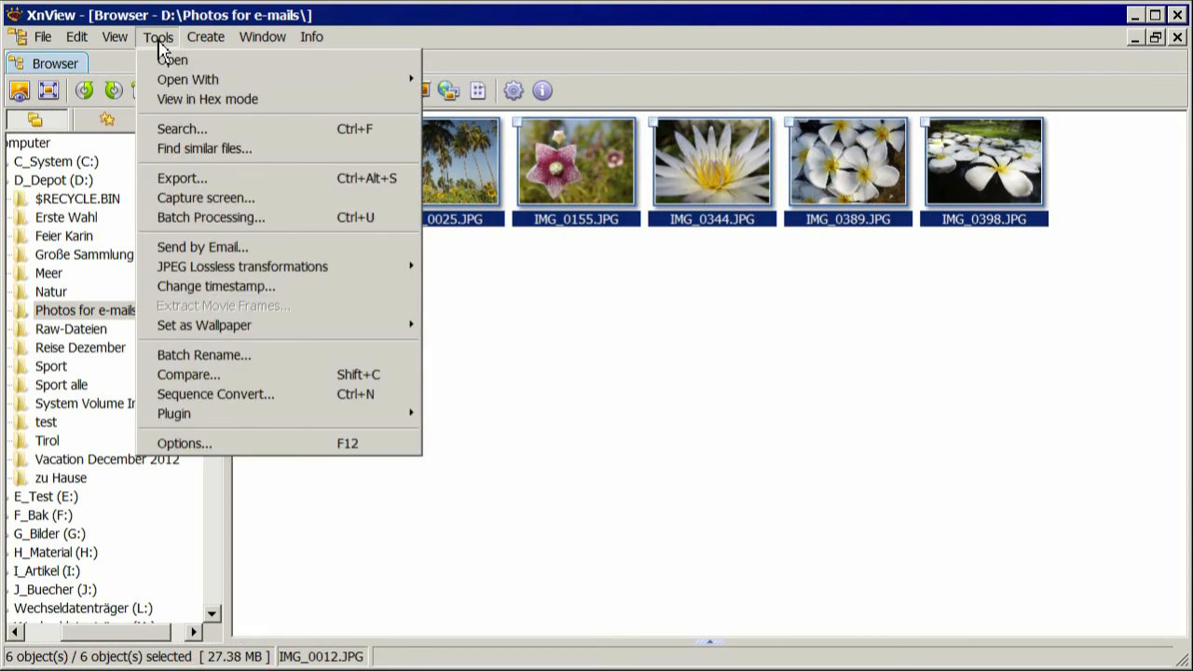
pyautogui.moveTo(211, 217)
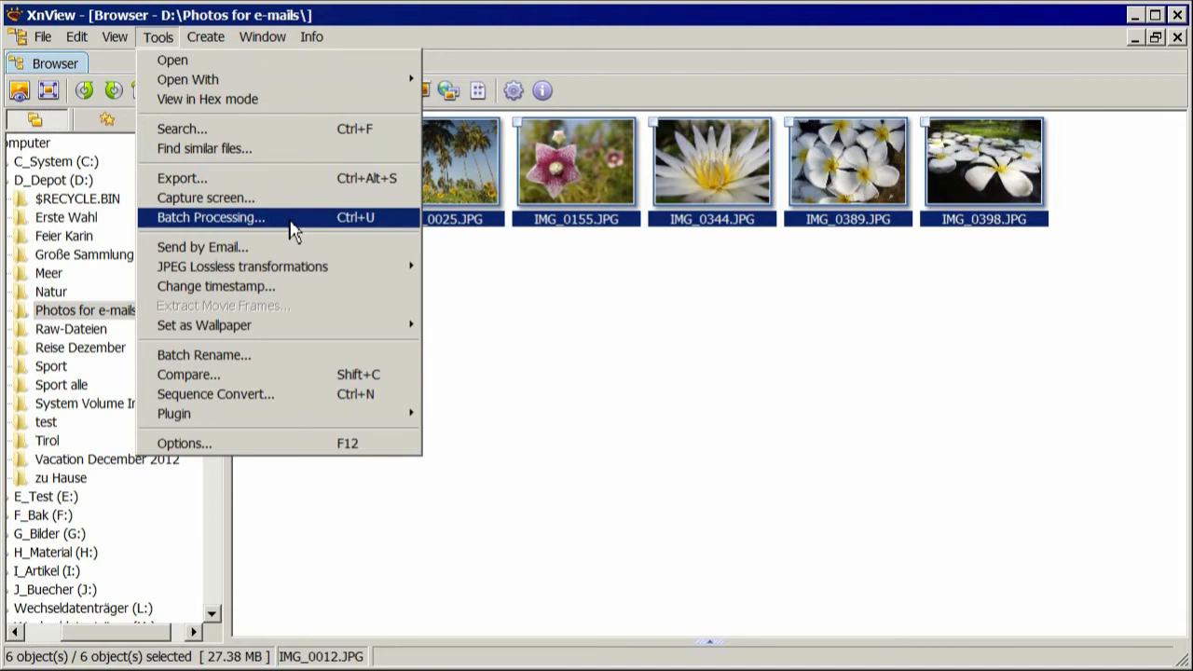
# - Start Batch Processing on the six photos with JPG output and open its JPEG write options
pyautogui.click(211, 217)
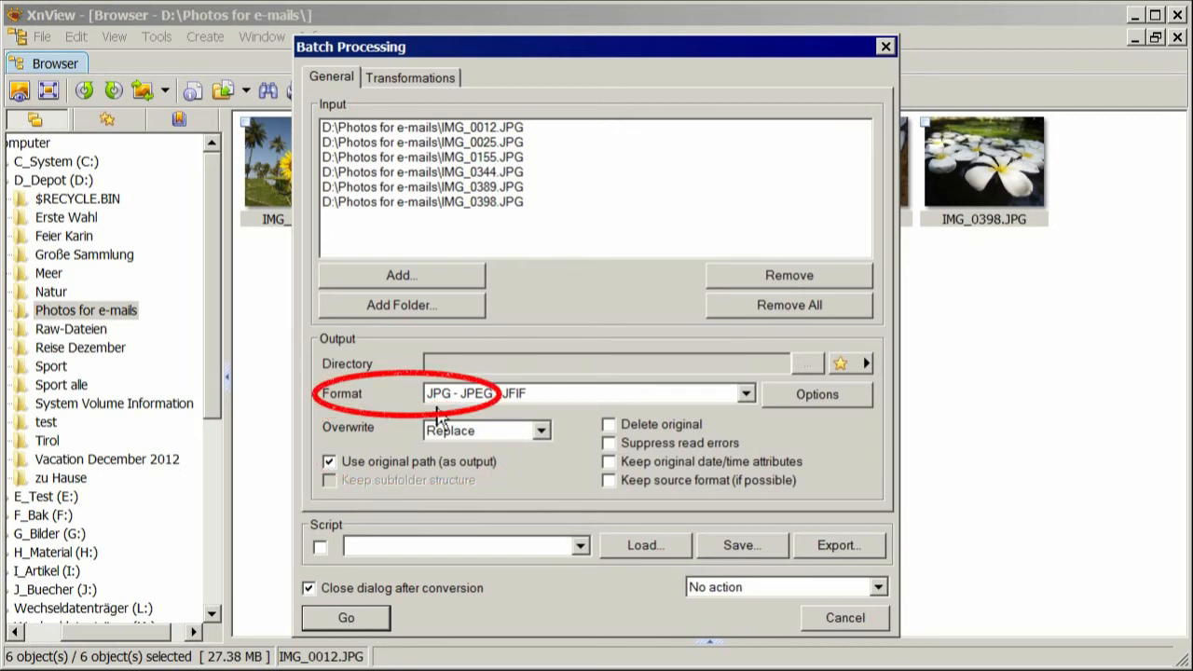
pyautogui.moveTo(412, 402)
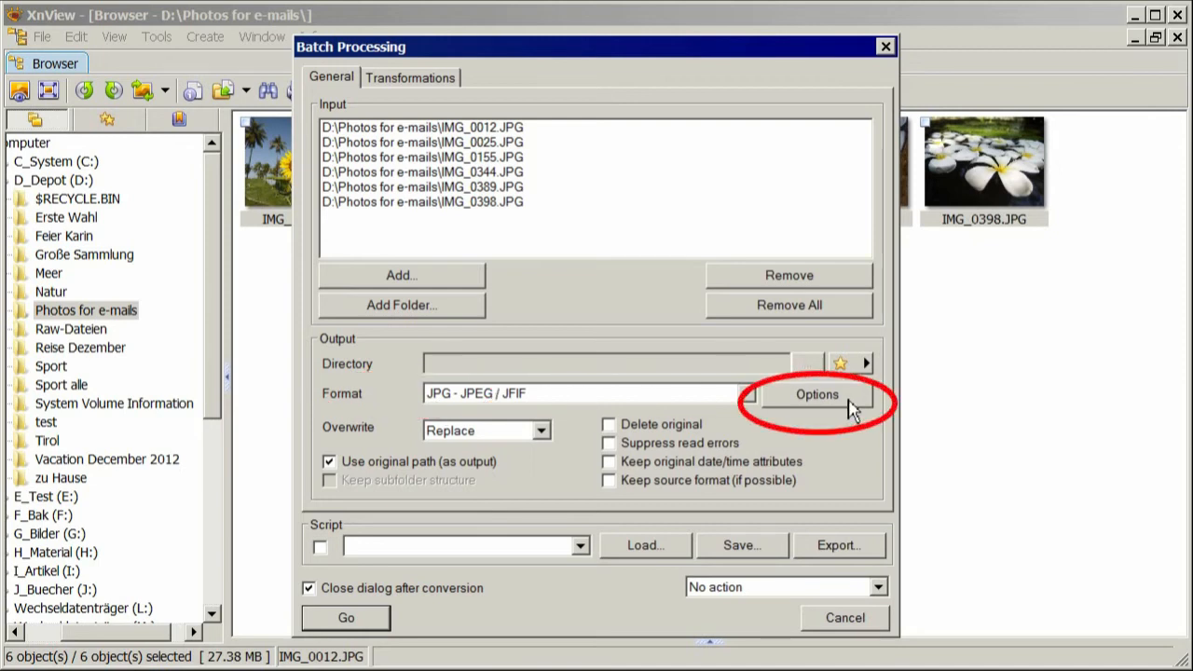
pyautogui.click(816, 394)
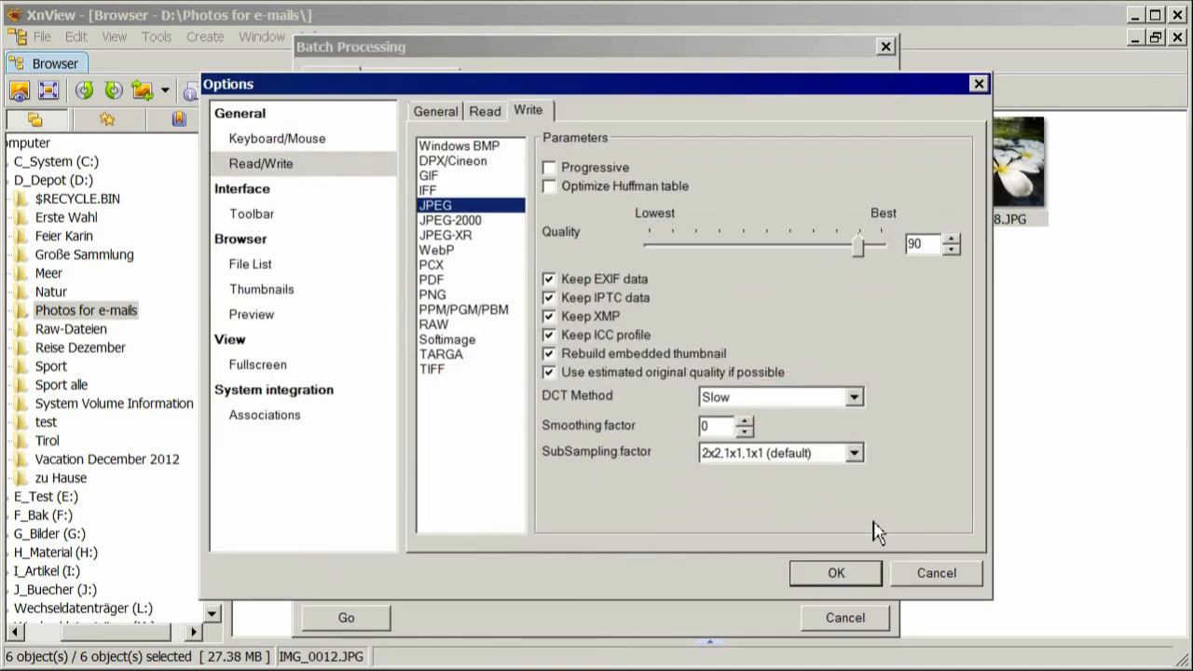
pyautogui.moveTo(920, 443)
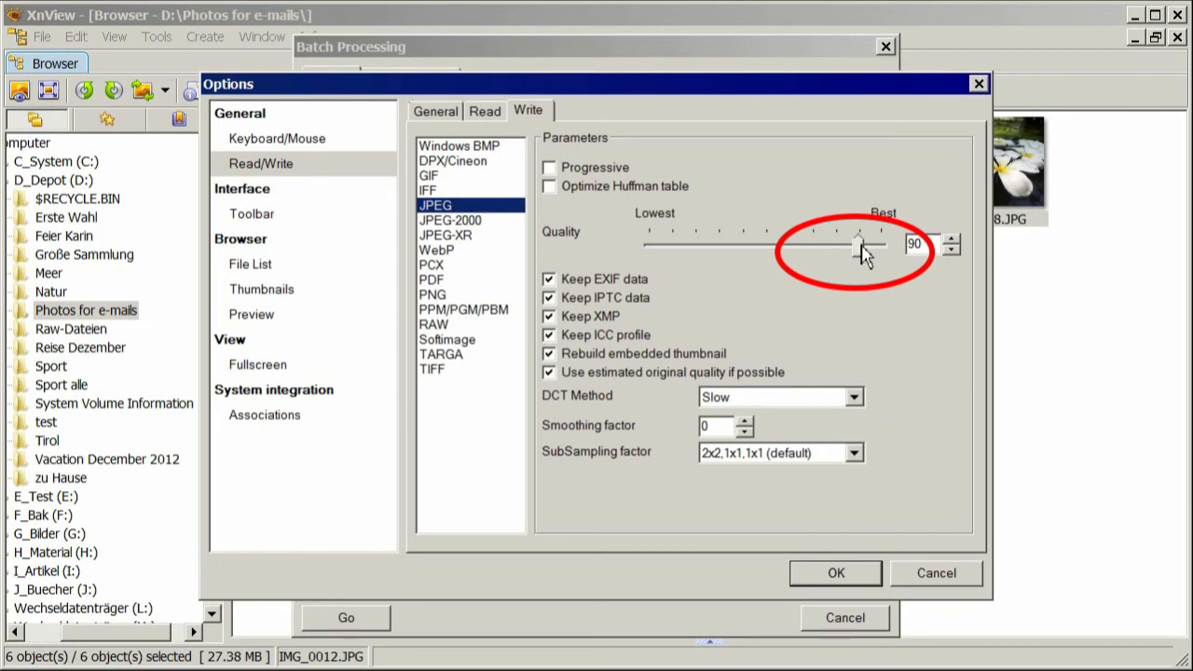
# - Lower the JPEG quality slider from 90 to 75 and confirm
pyautogui.moveTo(857, 244); pyautogui.dragTo(832, 244)
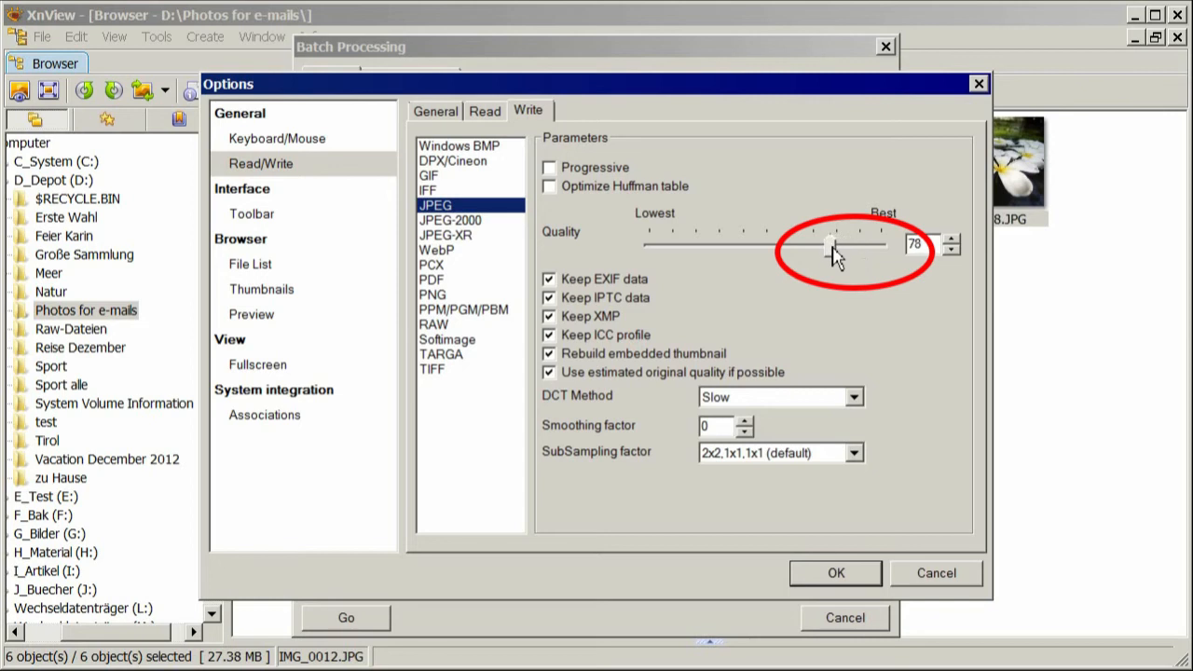
pyautogui.moveTo(832, 243); pyautogui.dragTo(820, 243)
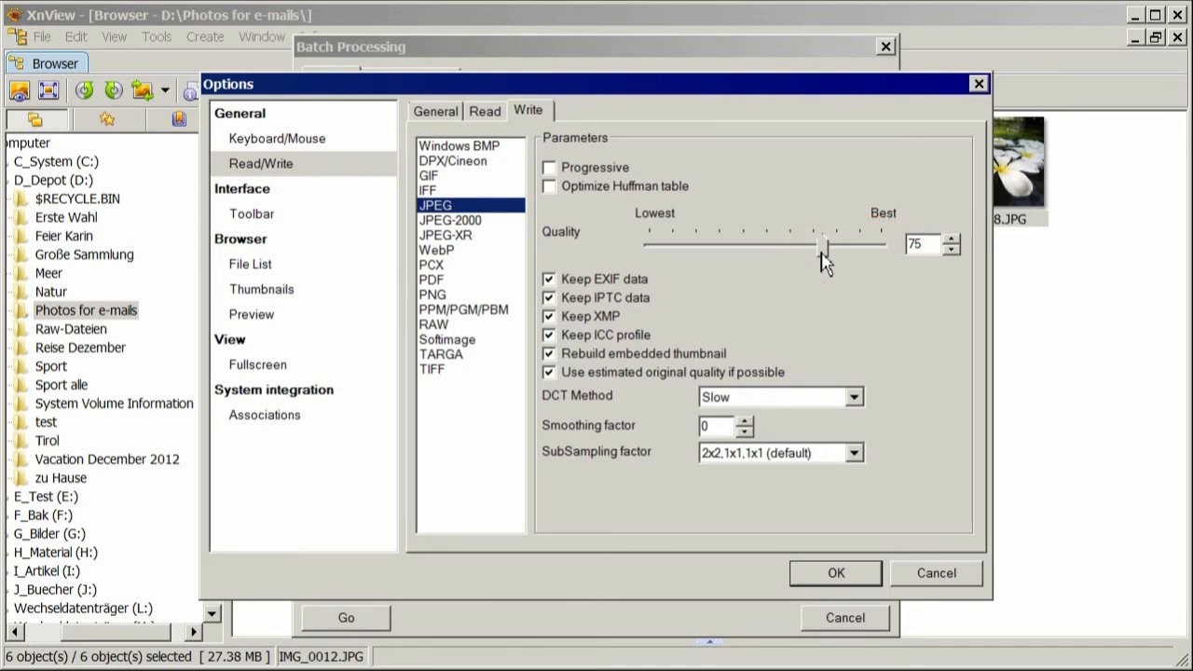
pyautogui.click(834, 572)
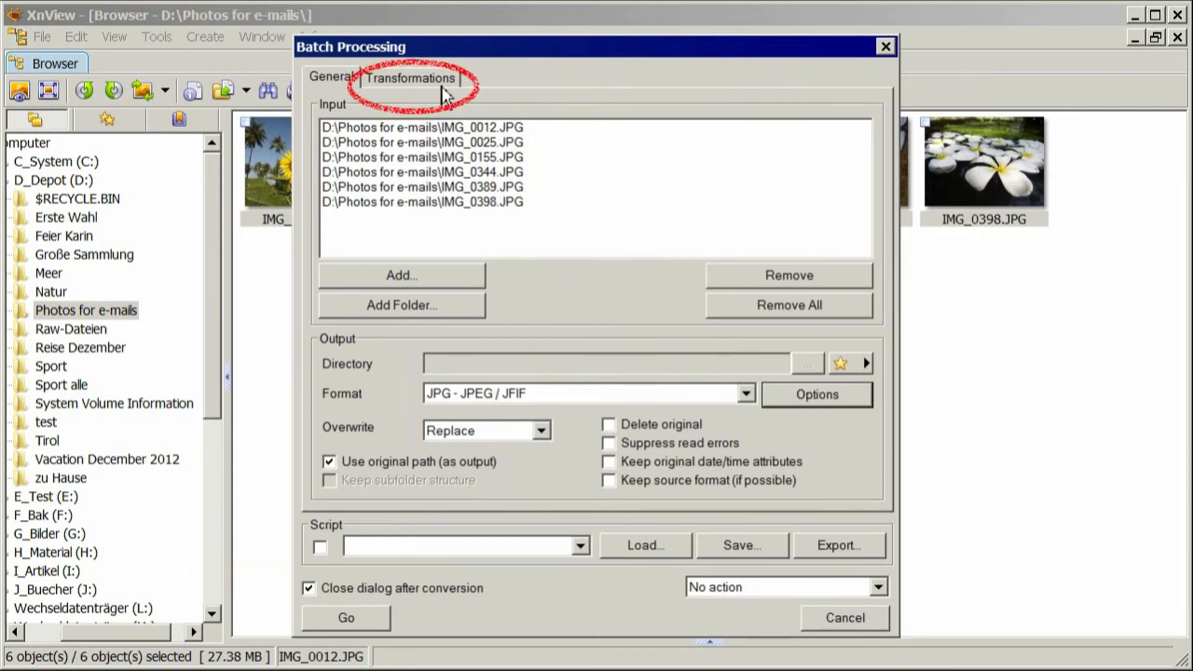
# - Add a Resize transformation with width 740 and Keep ratio left checked
pyautogui.click(410, 77)
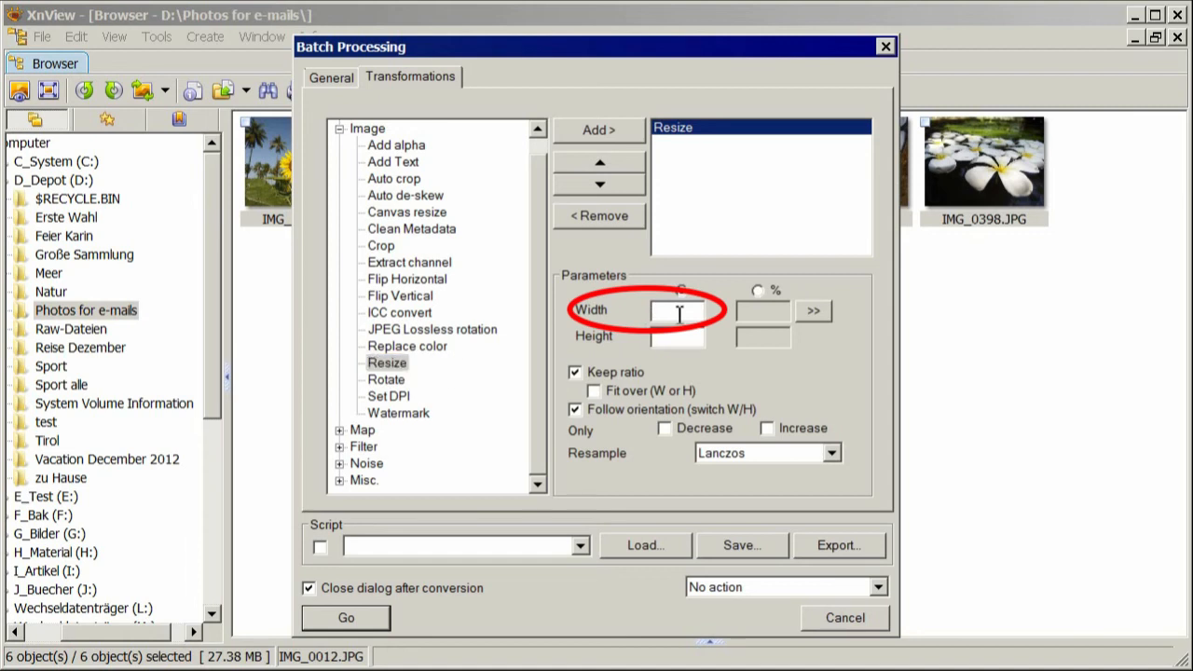
pyautogui.write('740')
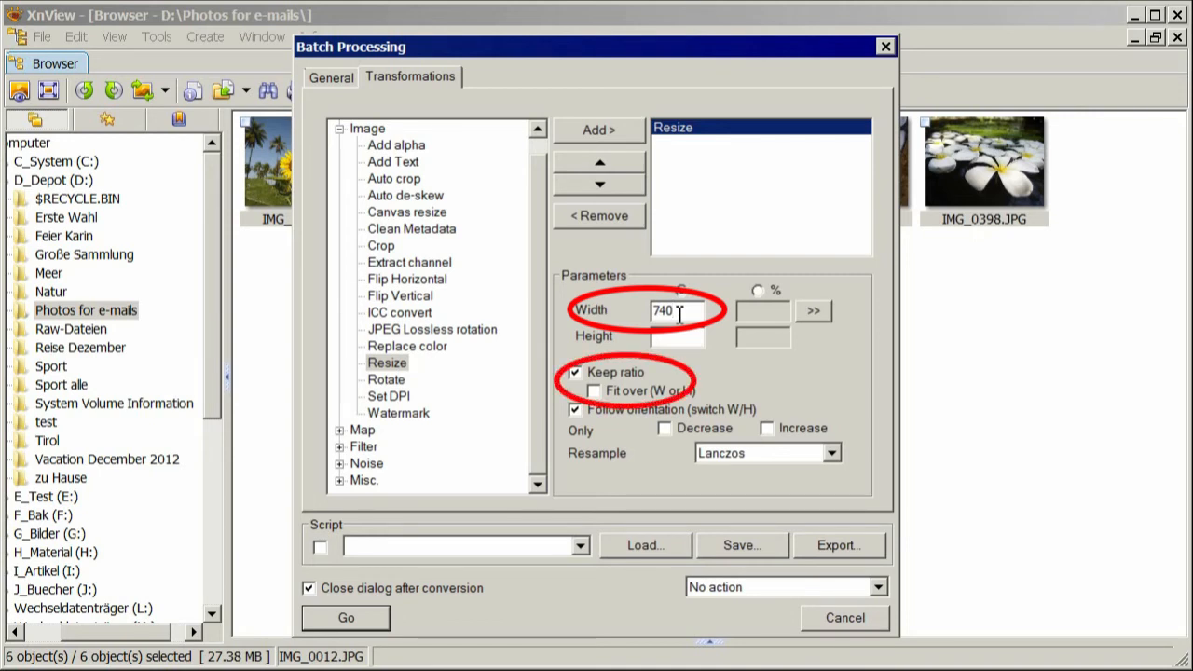
pyautogui.moveTo(660, 380)
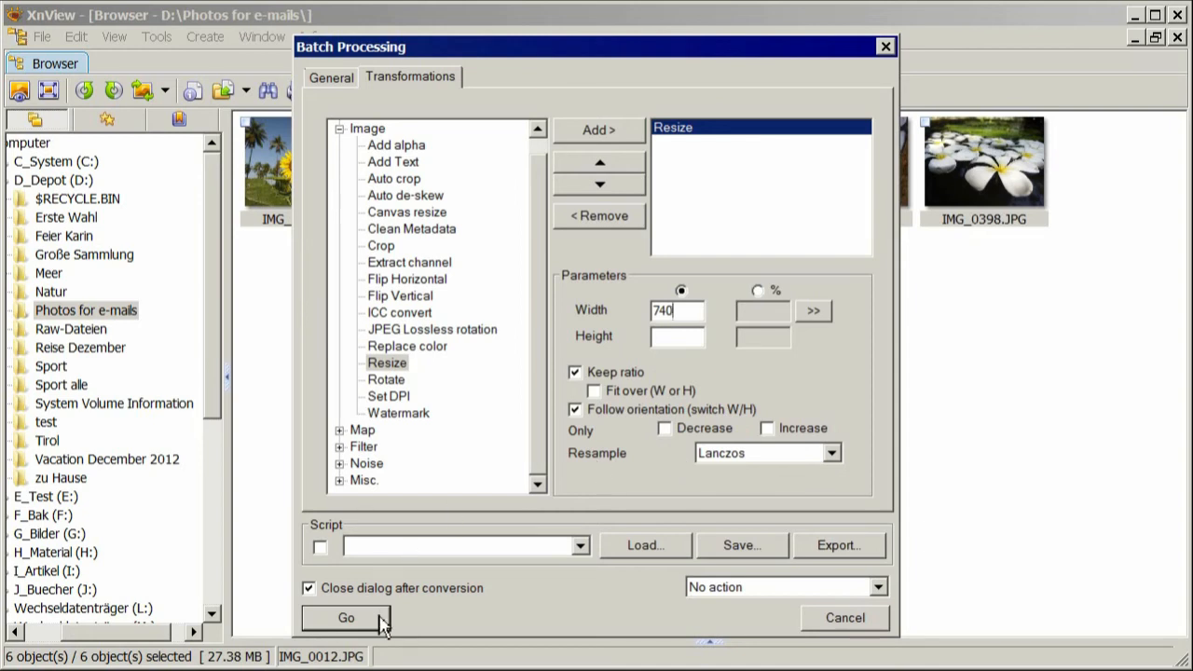
# - Run the batch conversion, shrinking the six photos from 27.38 MB to 427.92 KB
pyautogui.click(345, 617)
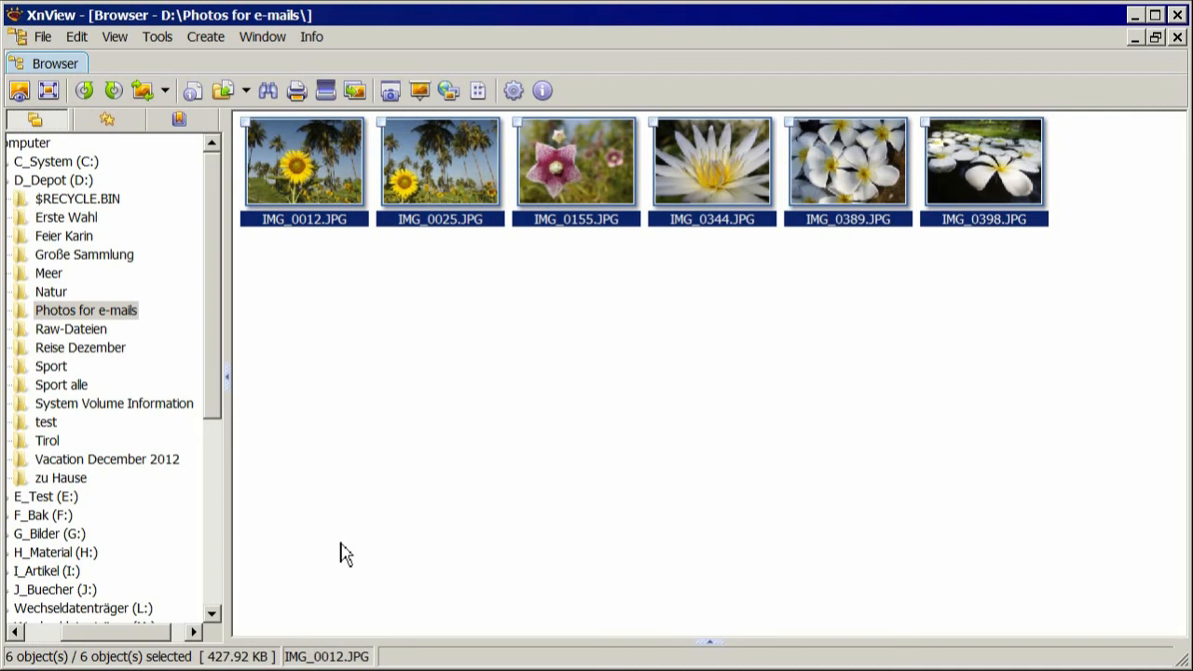
pyautogui.moveTo(274, 483)
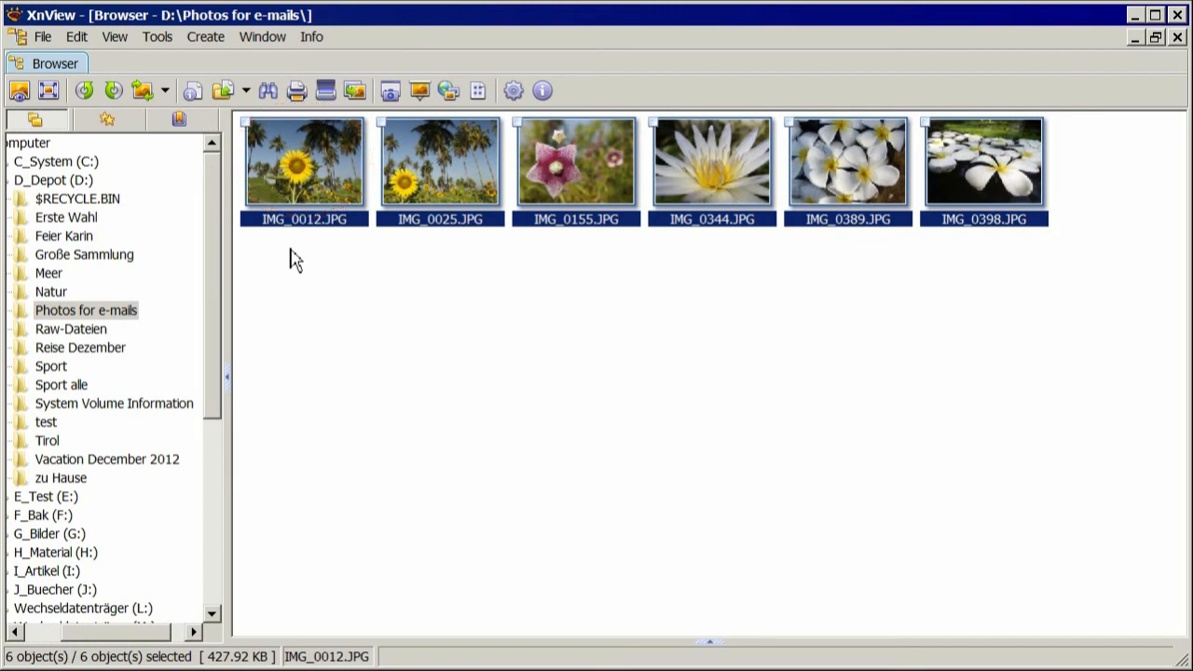
pyautogui.moveTo(324, 172)
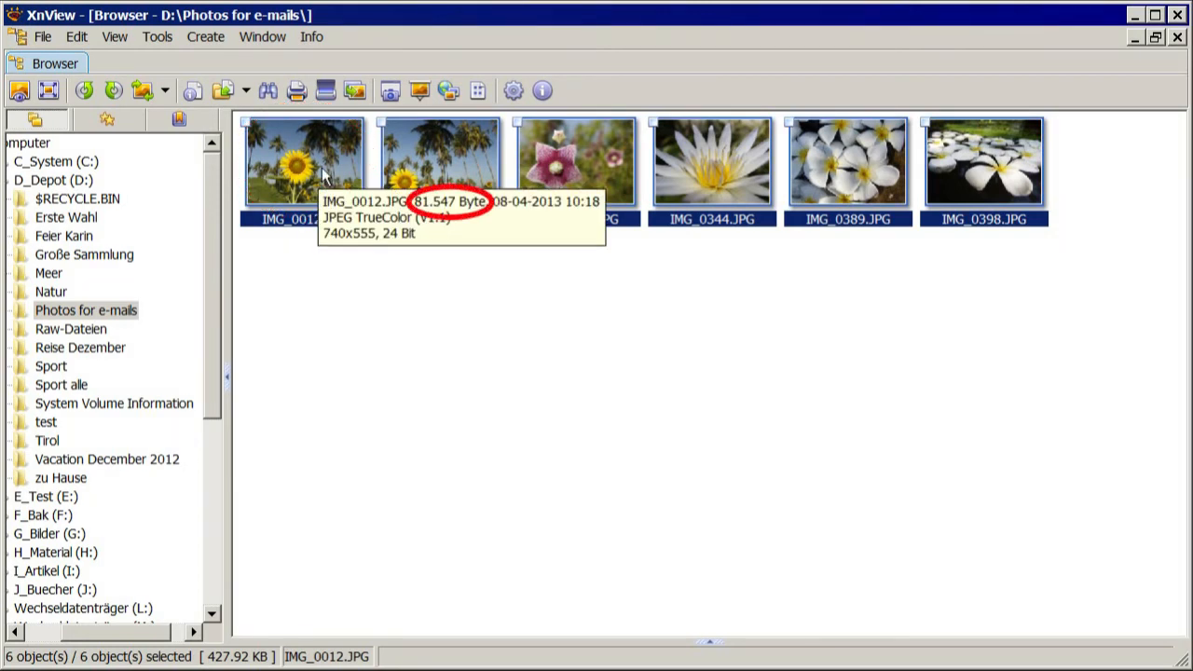
pyautogui.moveTo(323, 175)
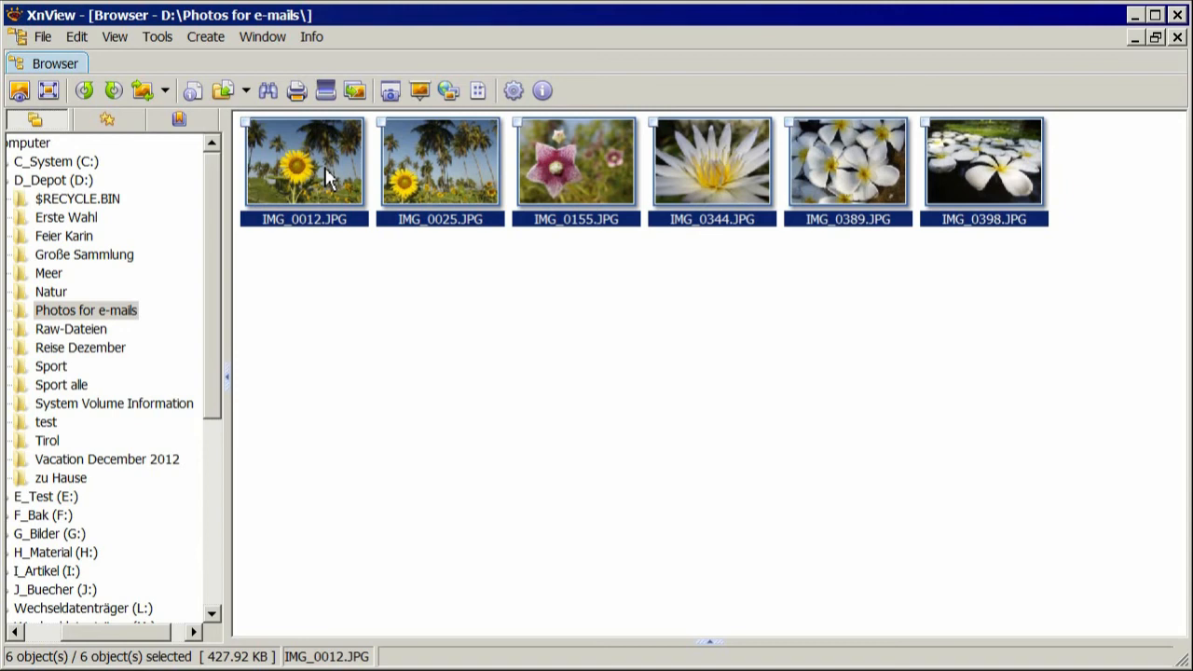
# - Open IMG_0012.JPG in the viewer, now 740x555 and 79.64 KB
pyautogui.doubleClick(302, 160)
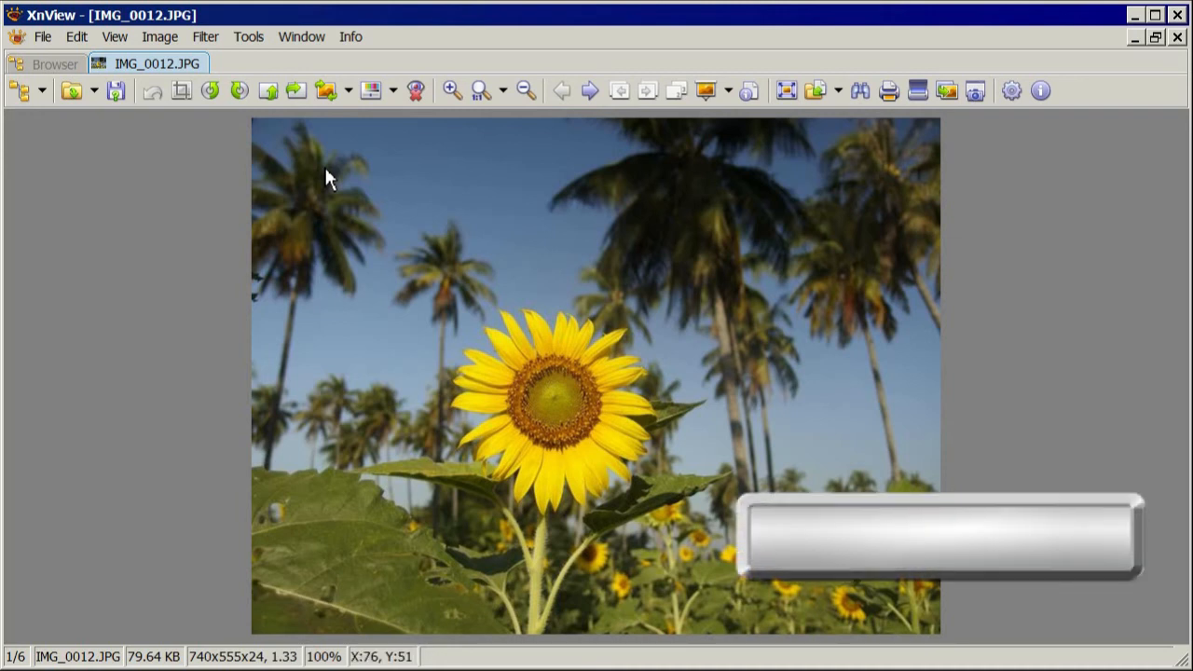
pyautogui.click(588, 91)
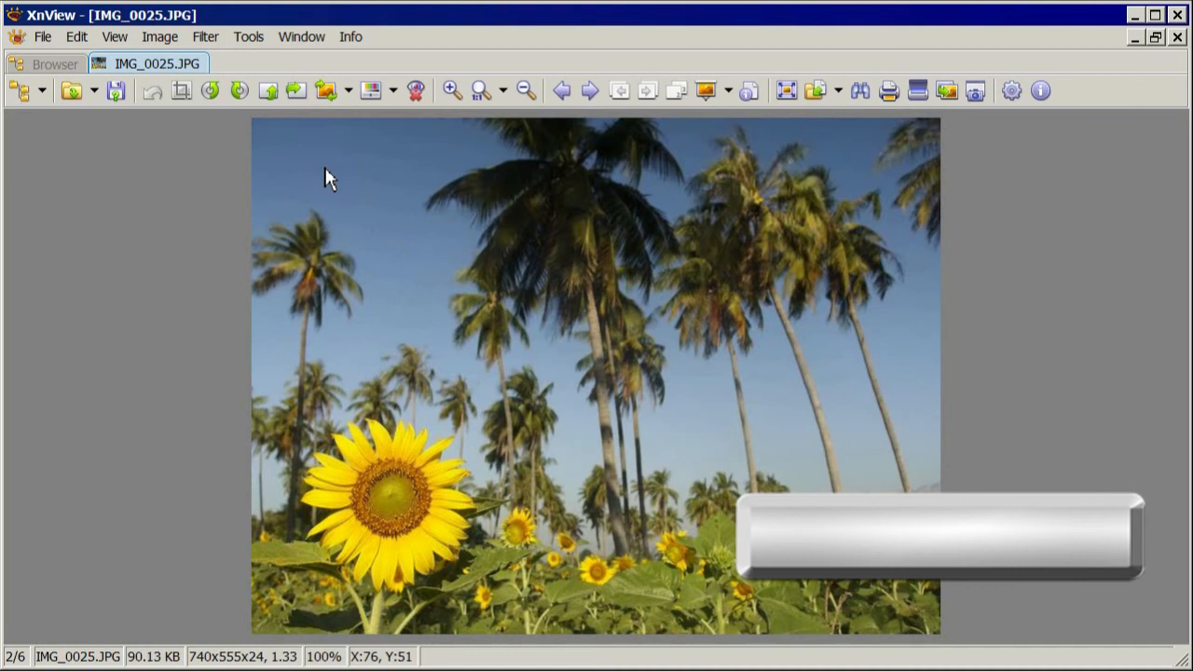
pyautogui.click(589, 91)
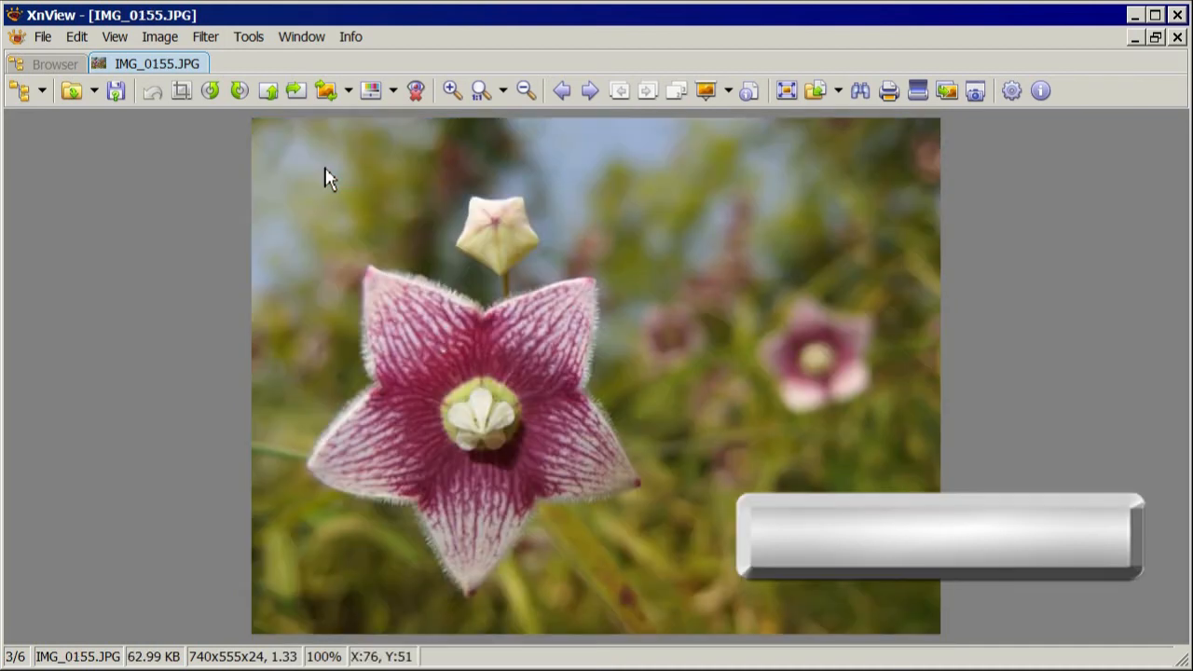
pyautogui.click(588, 90)
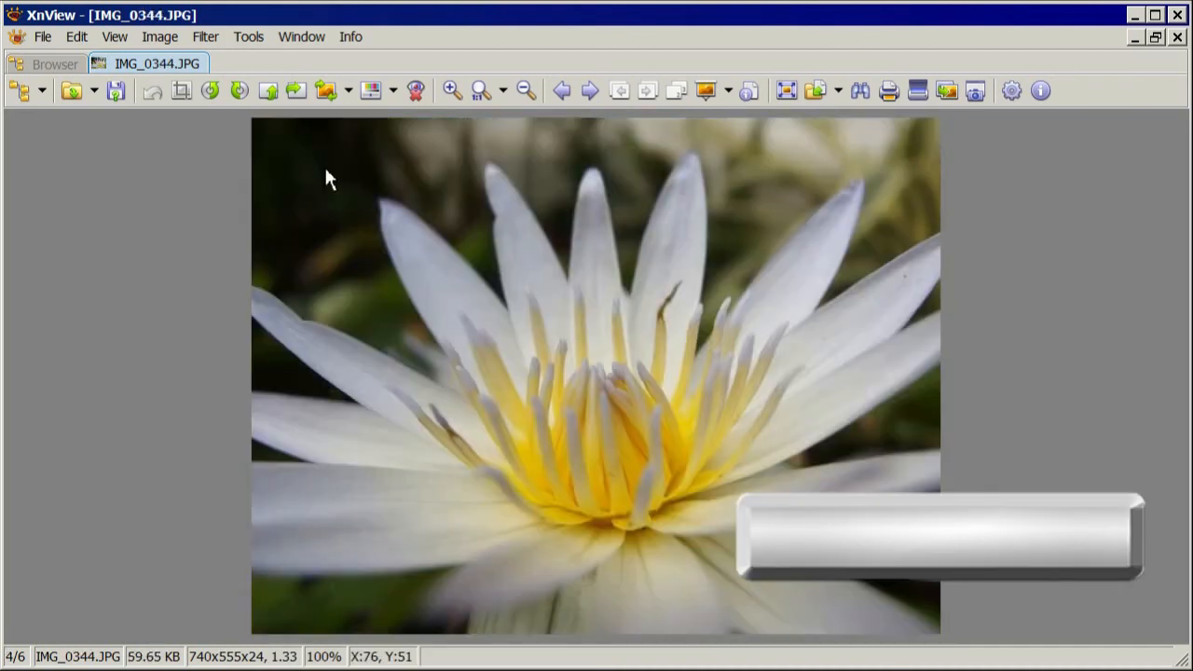
pyautogui.click(589, 91)
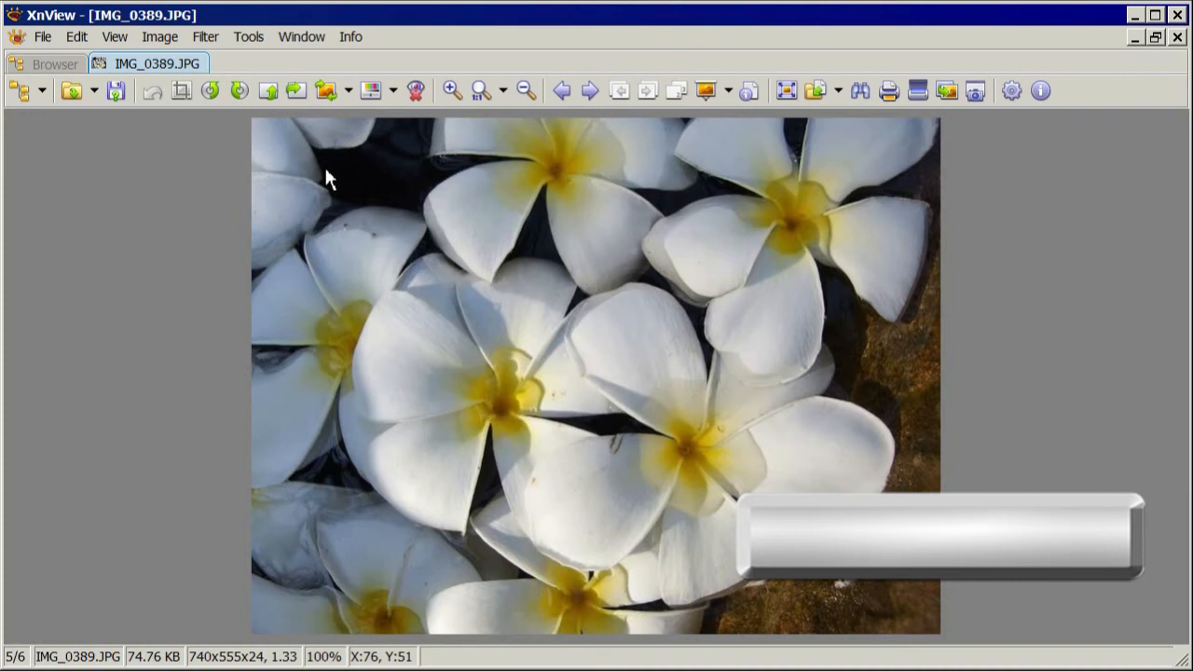
pyautogui.click(589, 90)
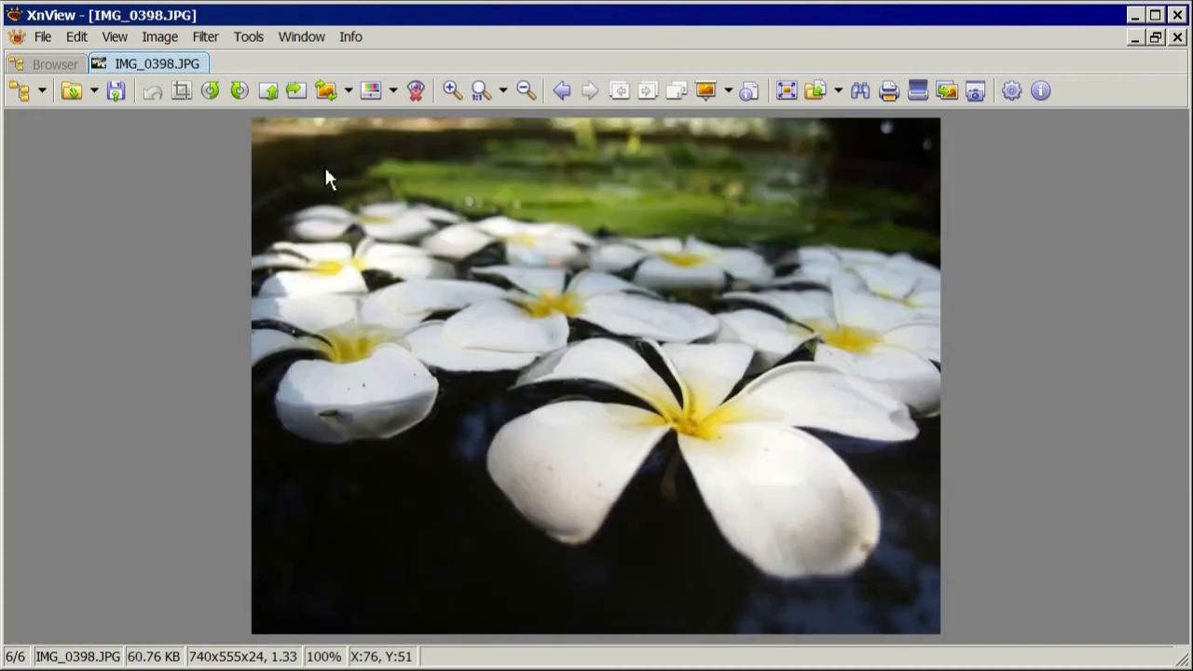
pyautogui.click(561, 90)
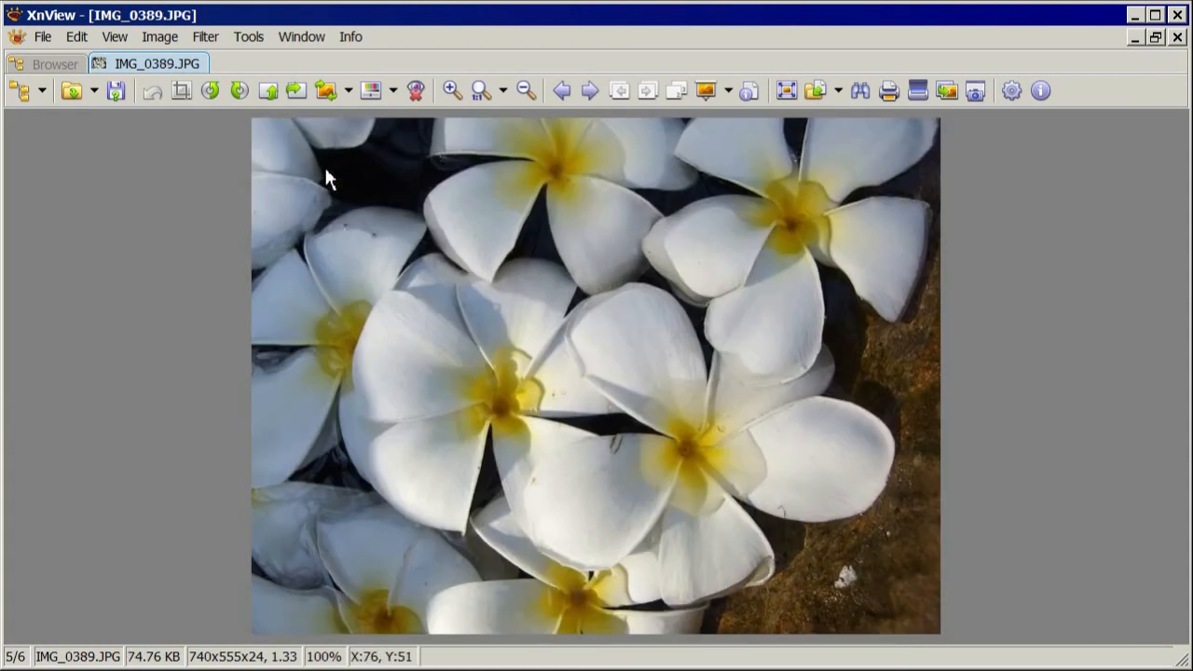
pyautogui.click(561, 90)
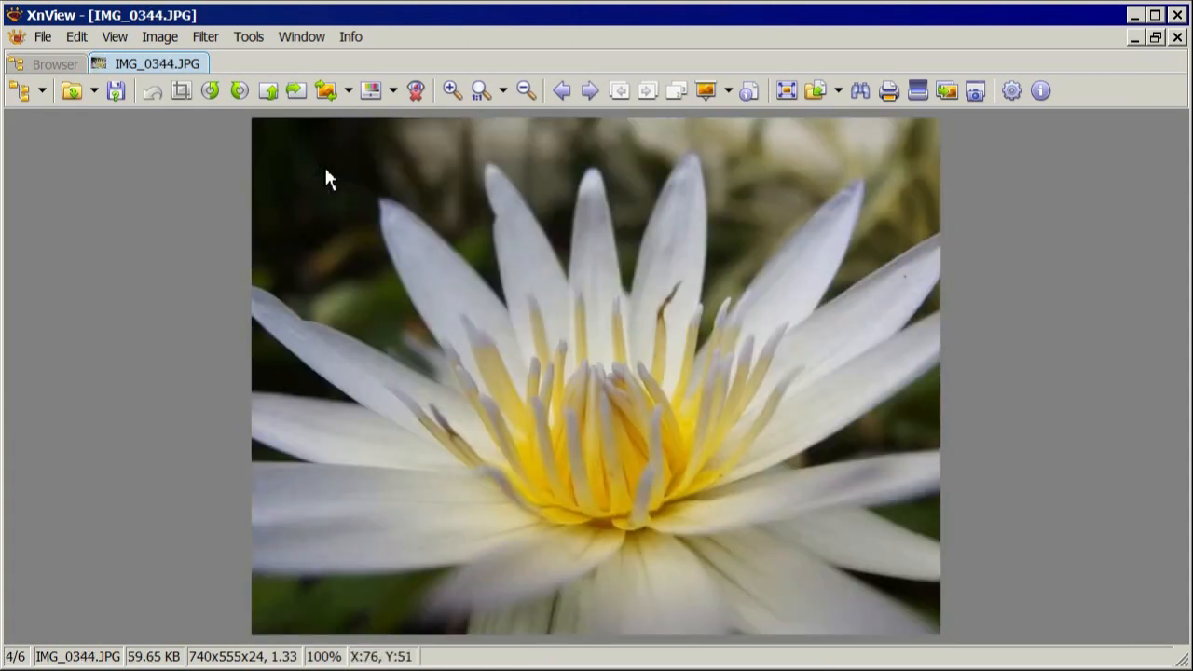
pyautogui.click(561, 91)
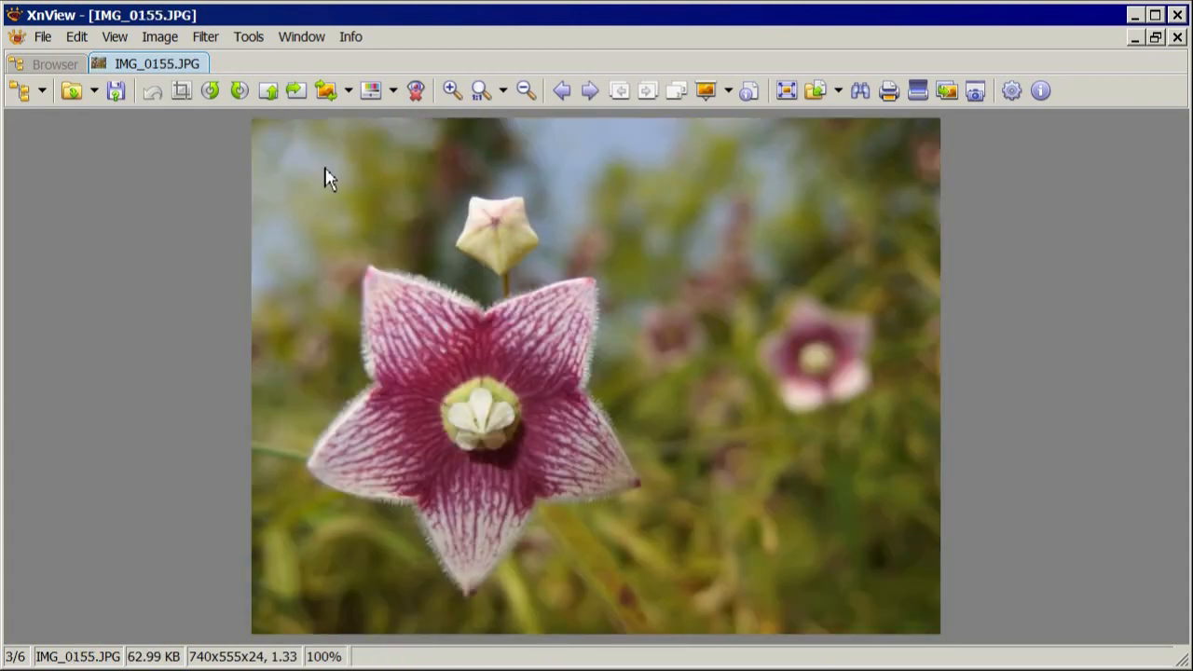
pyautogui.click(561, 90)
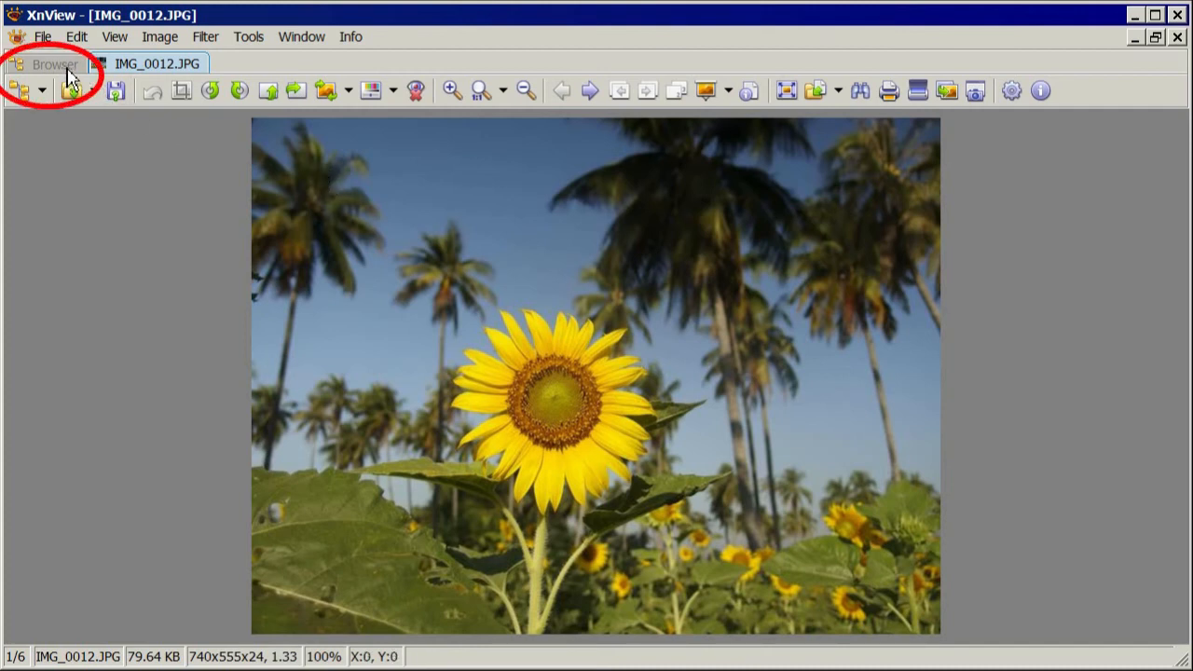
pyautogui.click(53, 63)
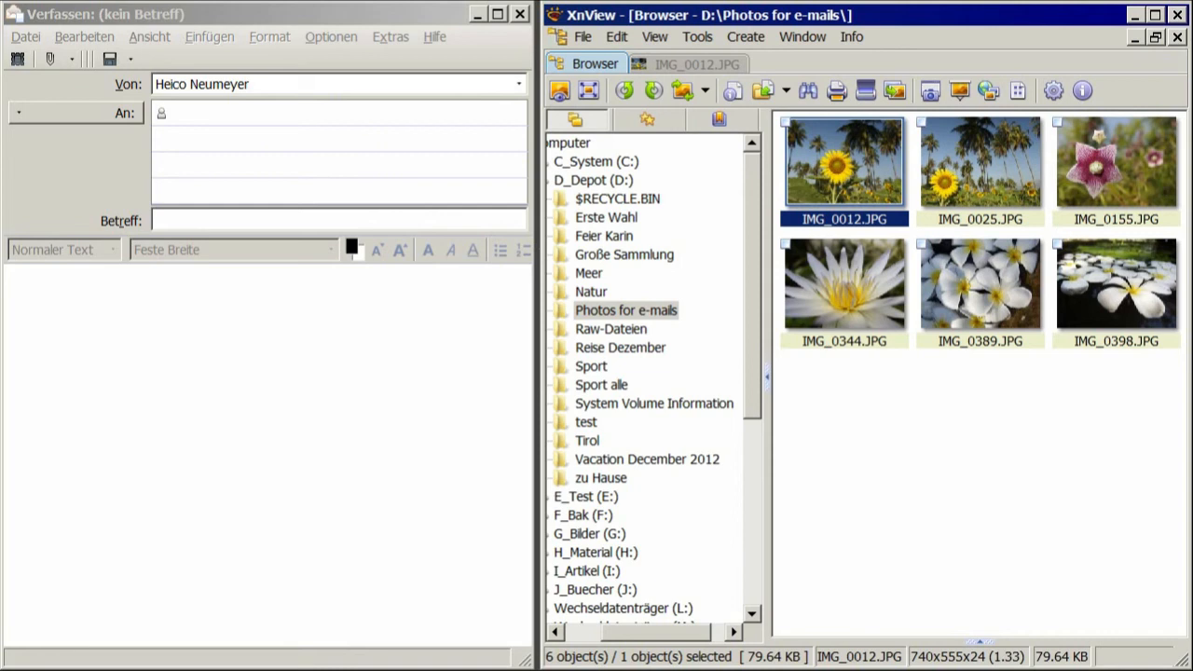
pyautogui.moveTo(366, 26)
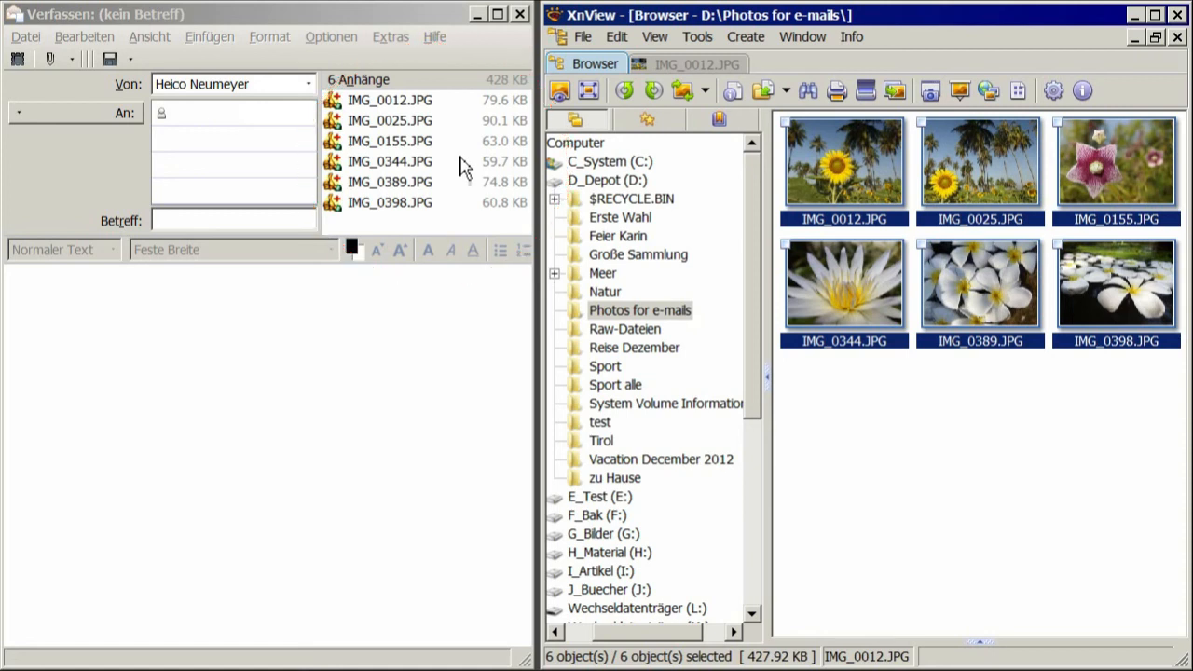
pyautogui.click(224, 112)
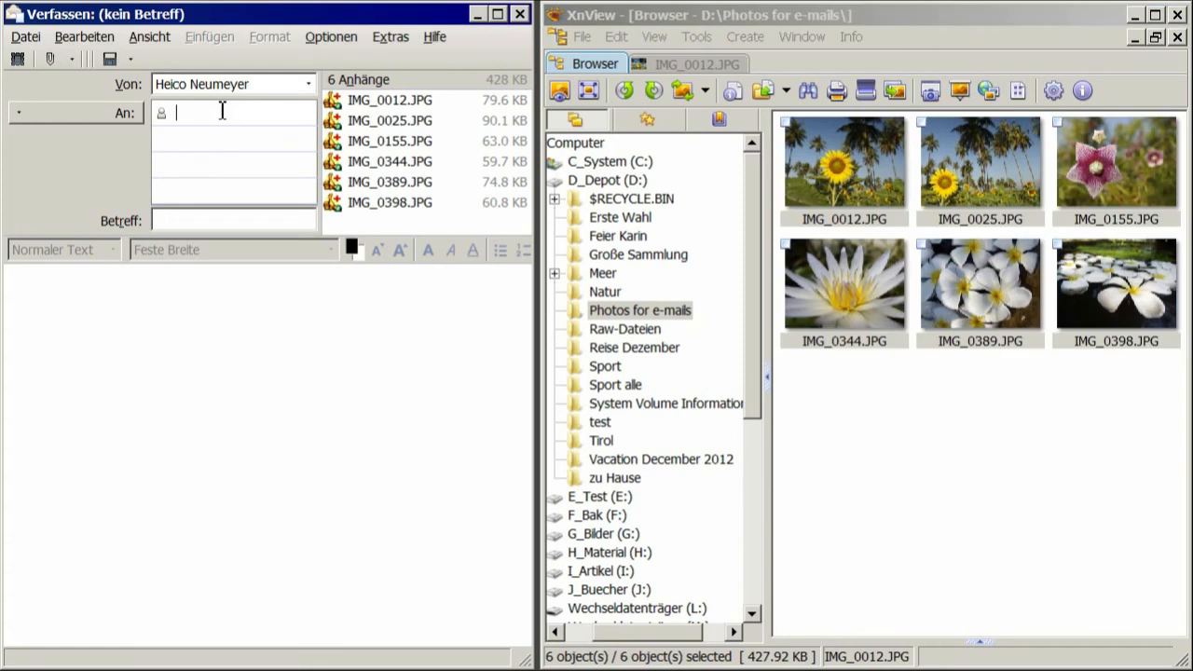
pyautogui.write('Hans Meier')
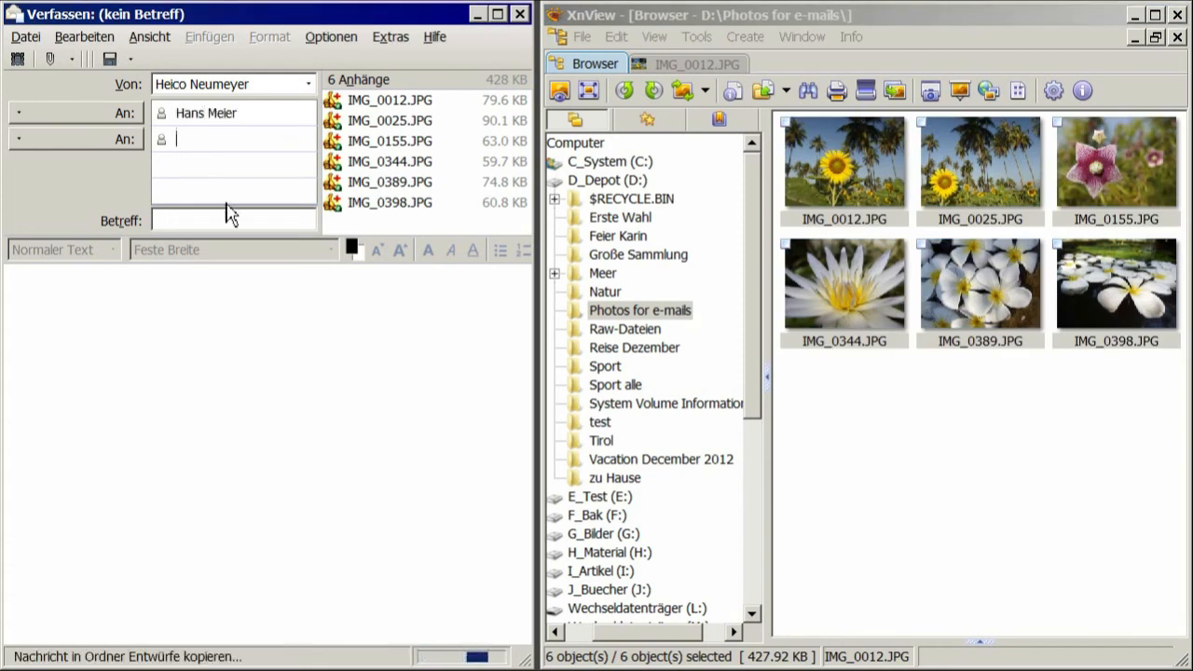
pyautogui.write('The flower photos')
pyautogui.click(268, 453)
pyautogui.write('Dear H')
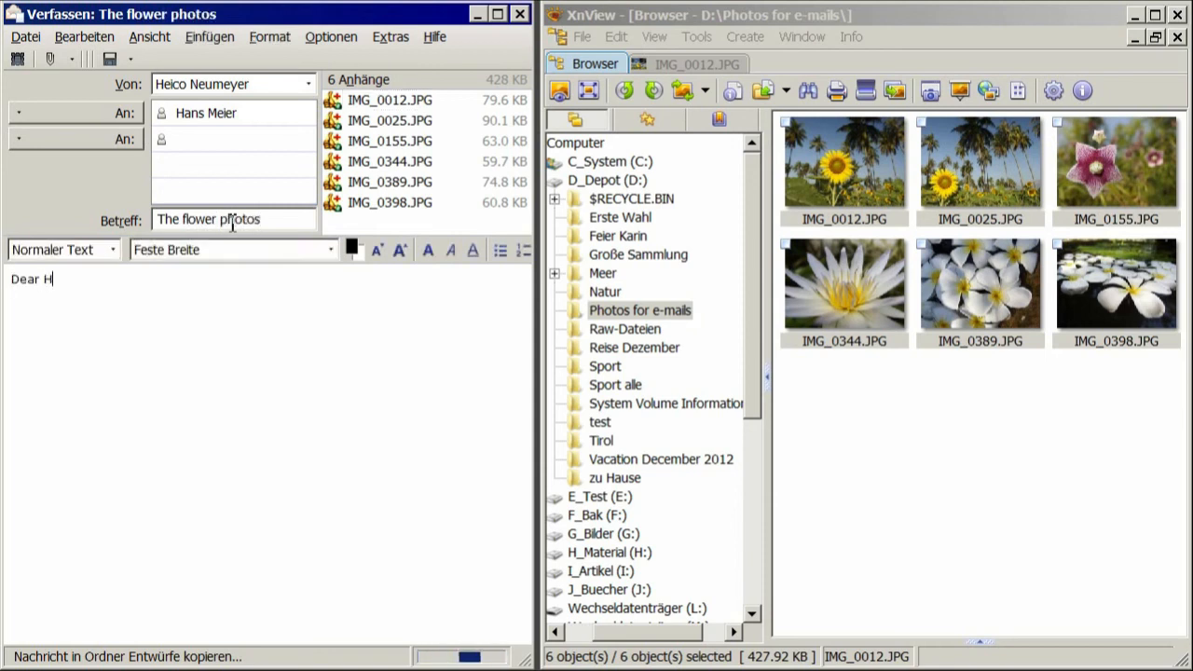
pyautogui.write('ans,')
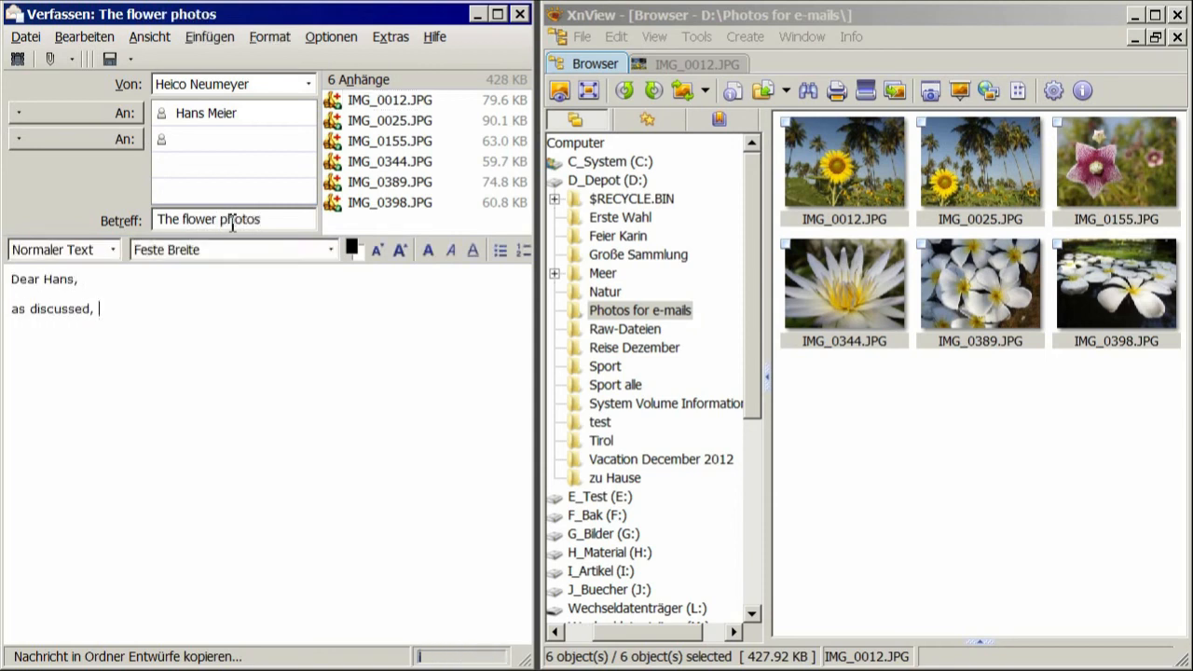
pyautogui.write('attached please find the')
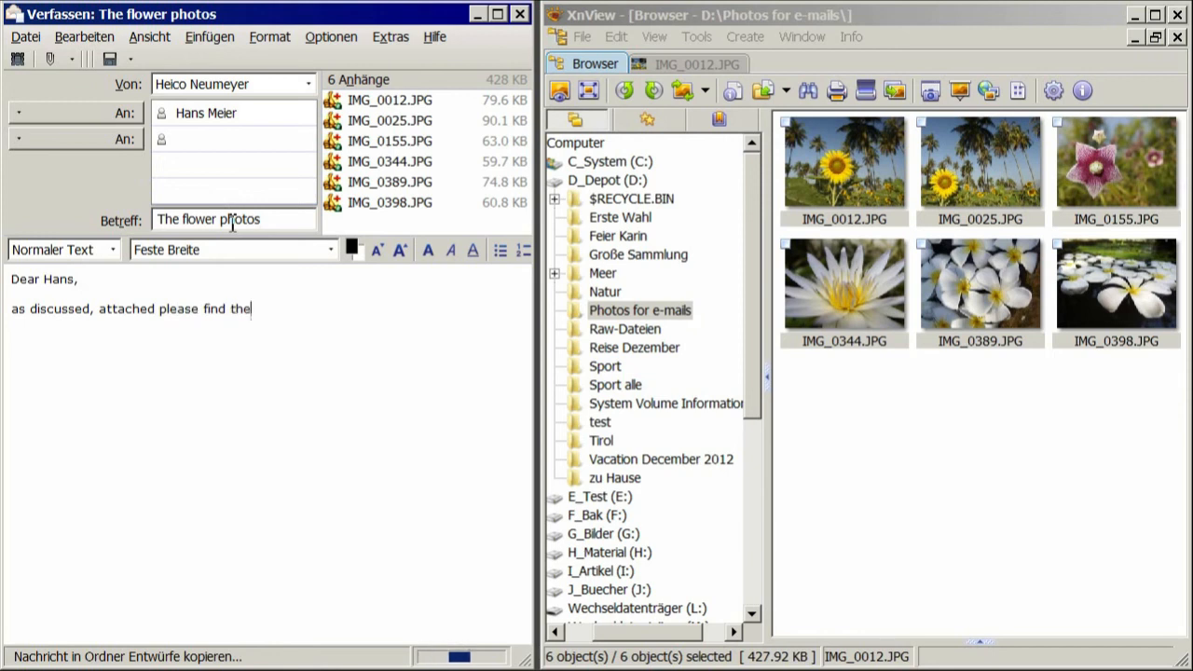
pyautogui.write('flower photos i took last December.')
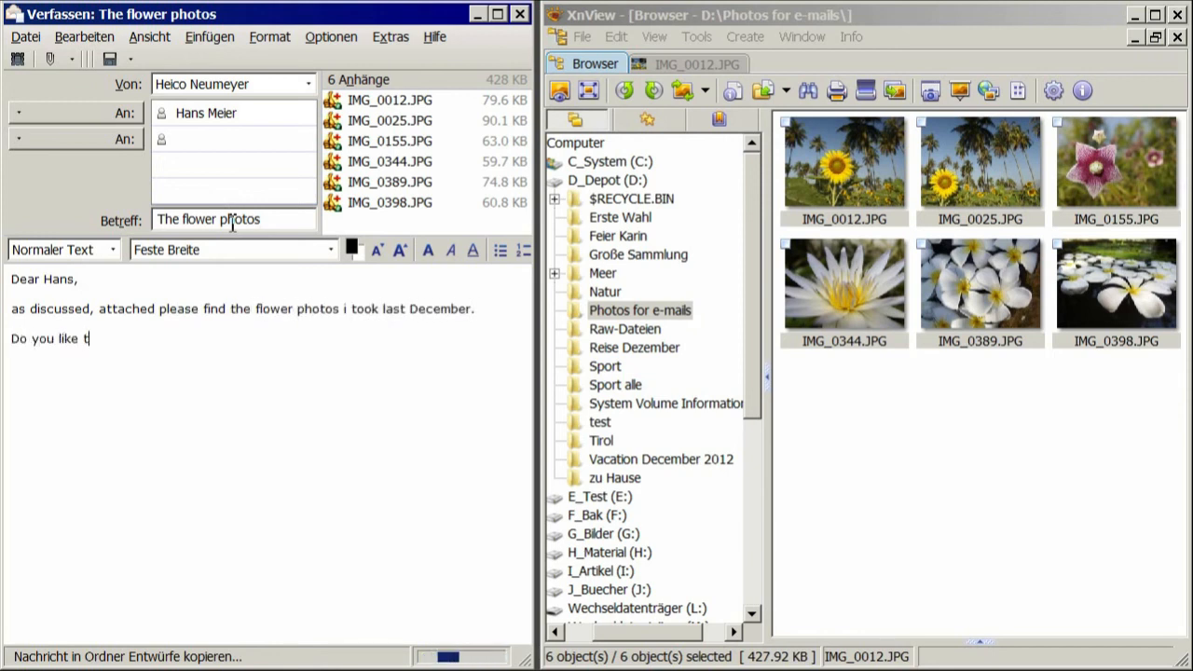
pyautogui.write('hem?')
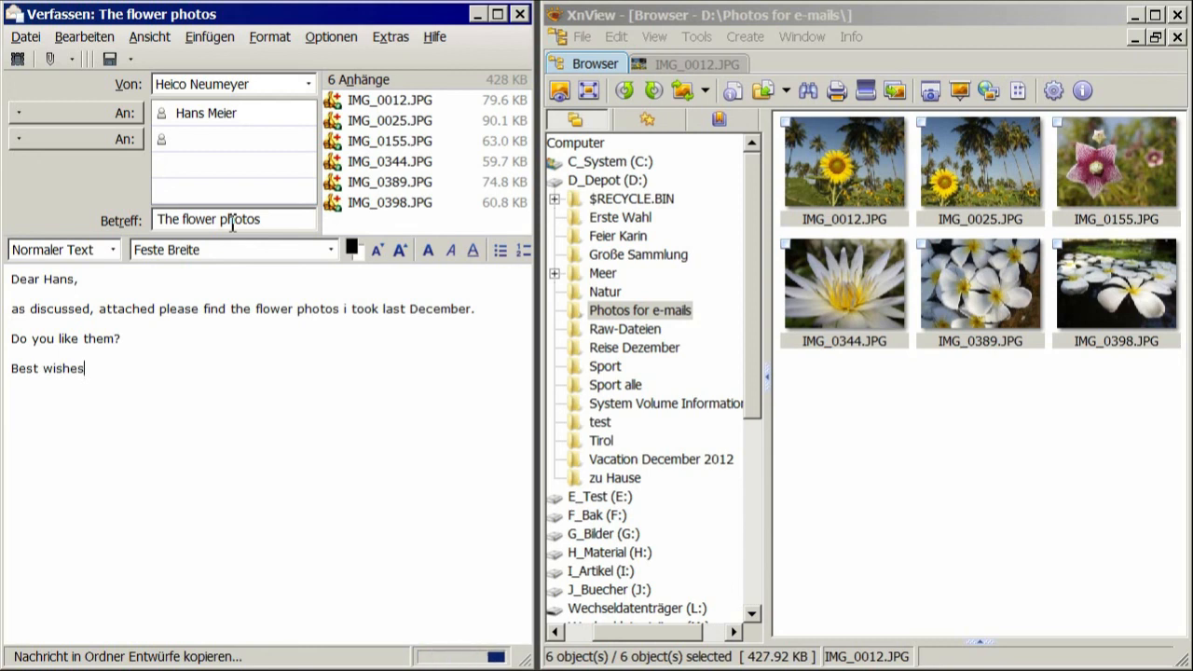
pyautogui.write('-')
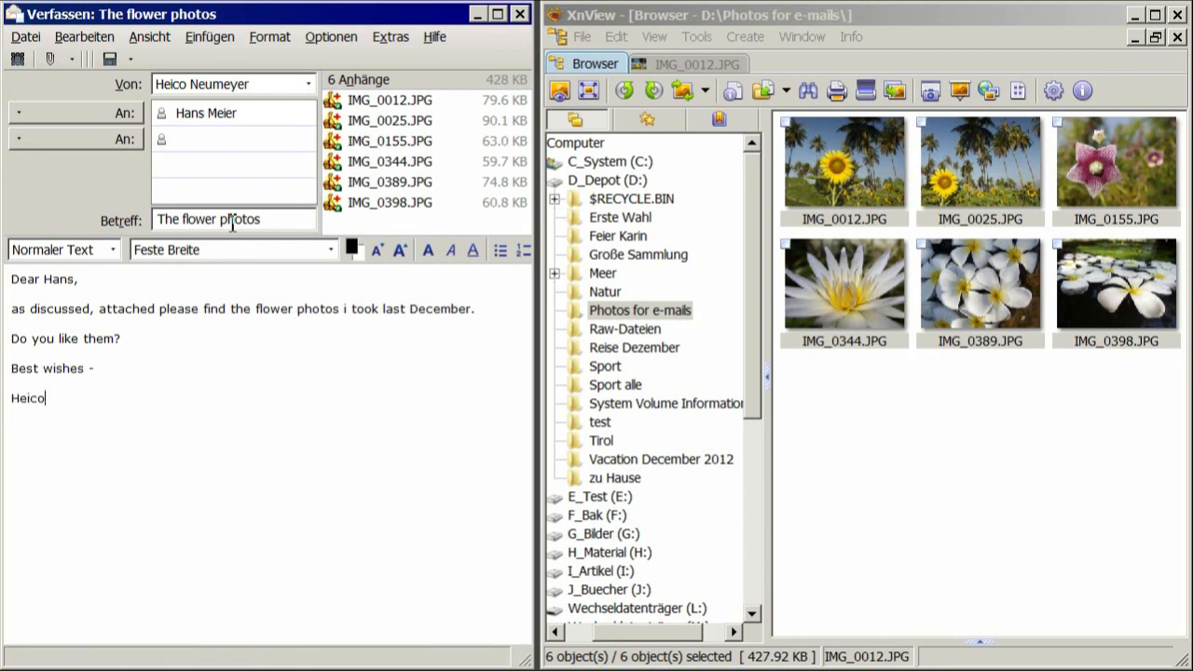
pyautogui.moveTo(149, 98)
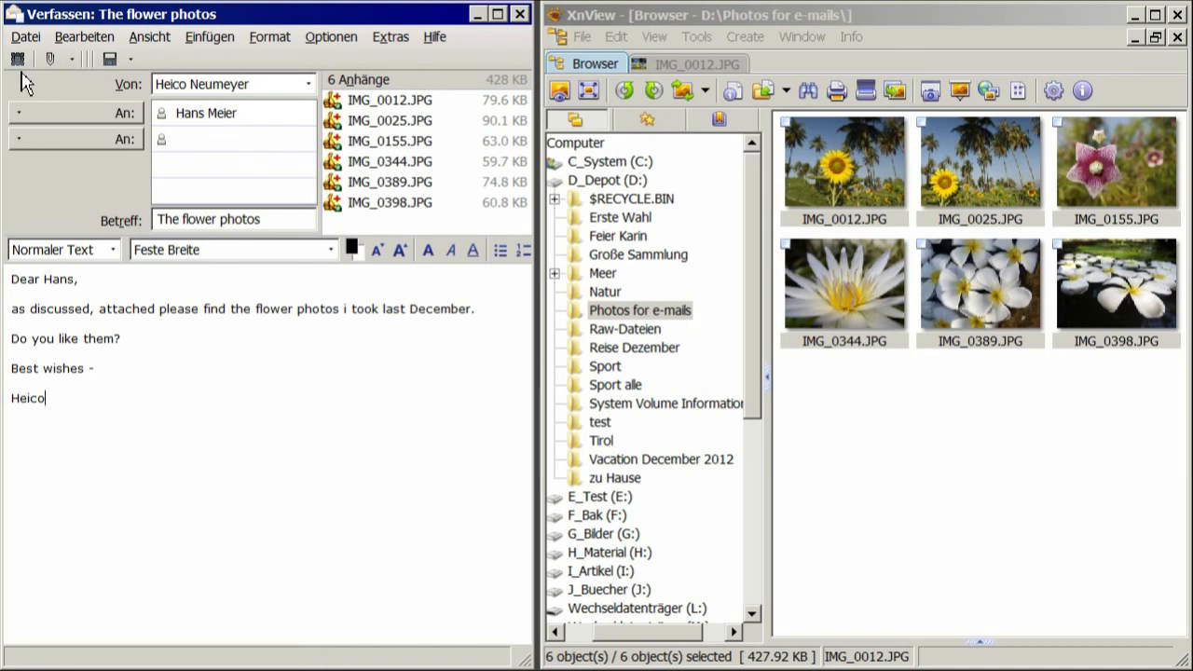
pyautogui.click(16, 59)
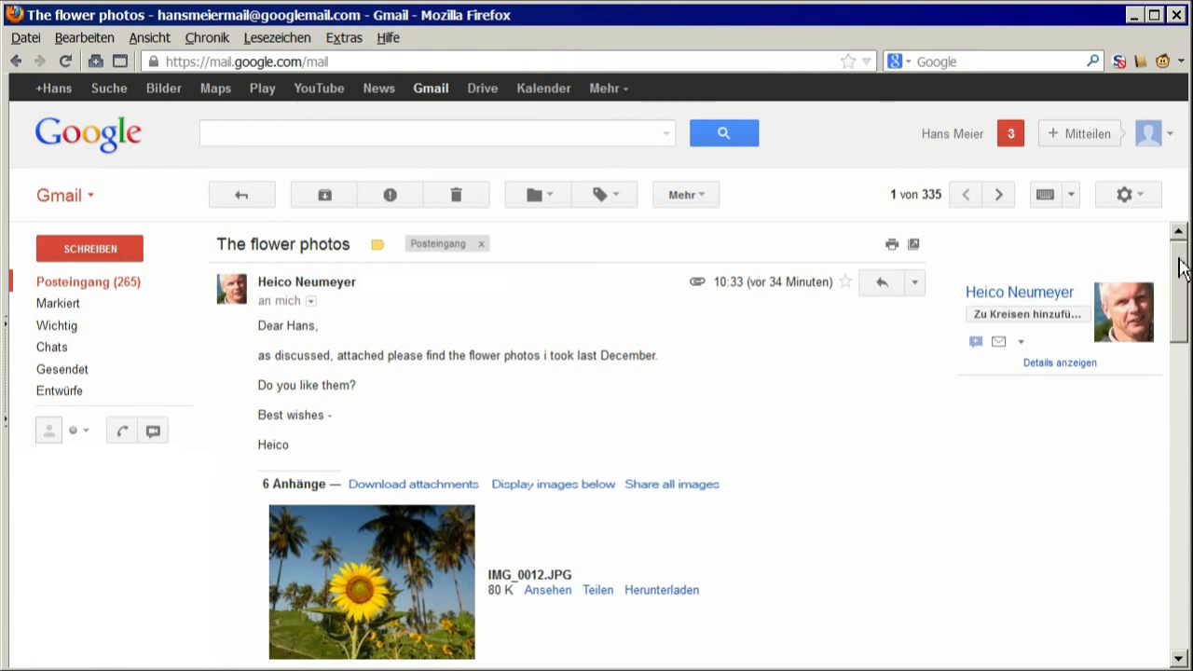
pyautogui.scroll(-3)
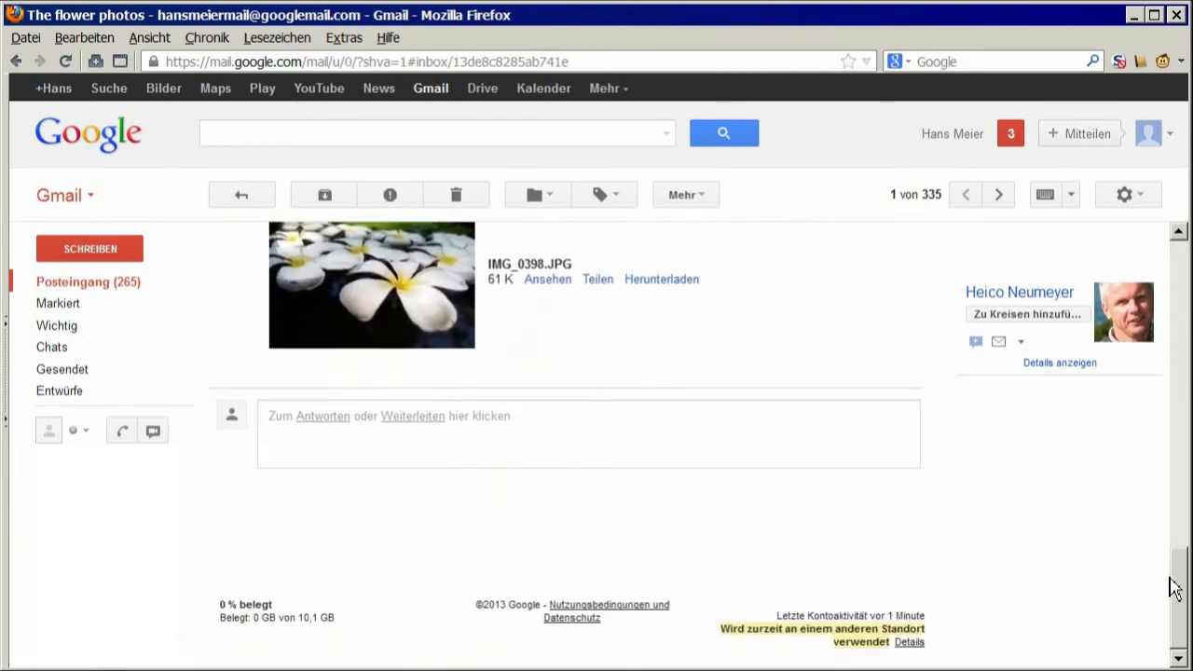
pyautogui.scroll(3)
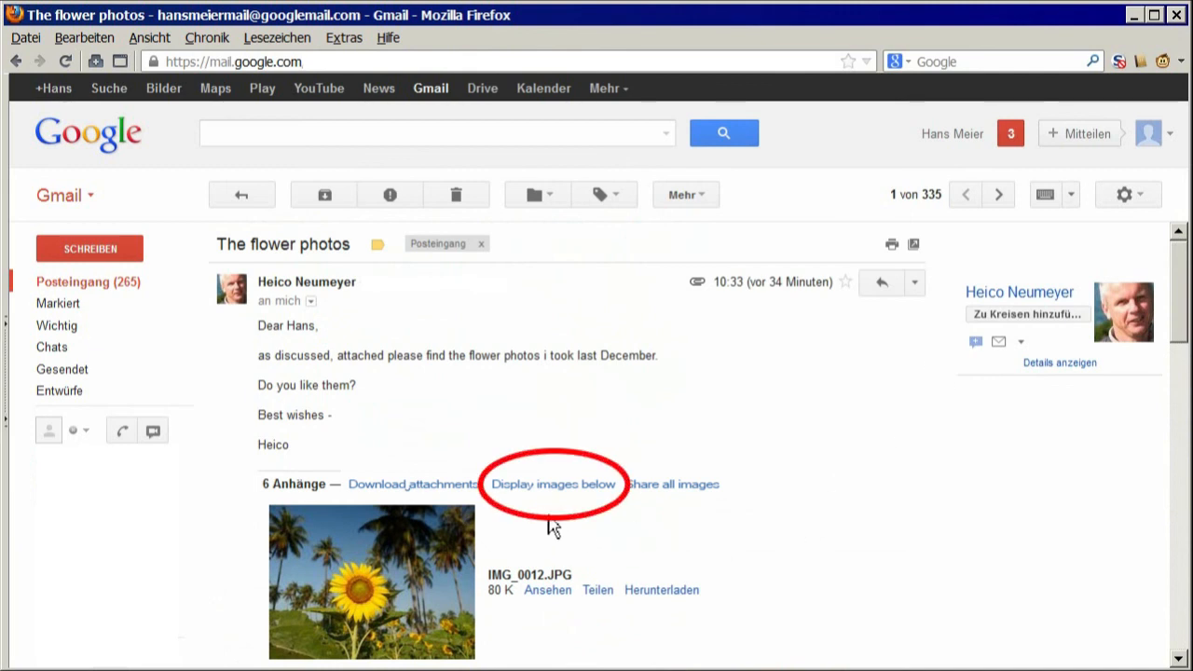
pyautogui.moveTo(553, 484)
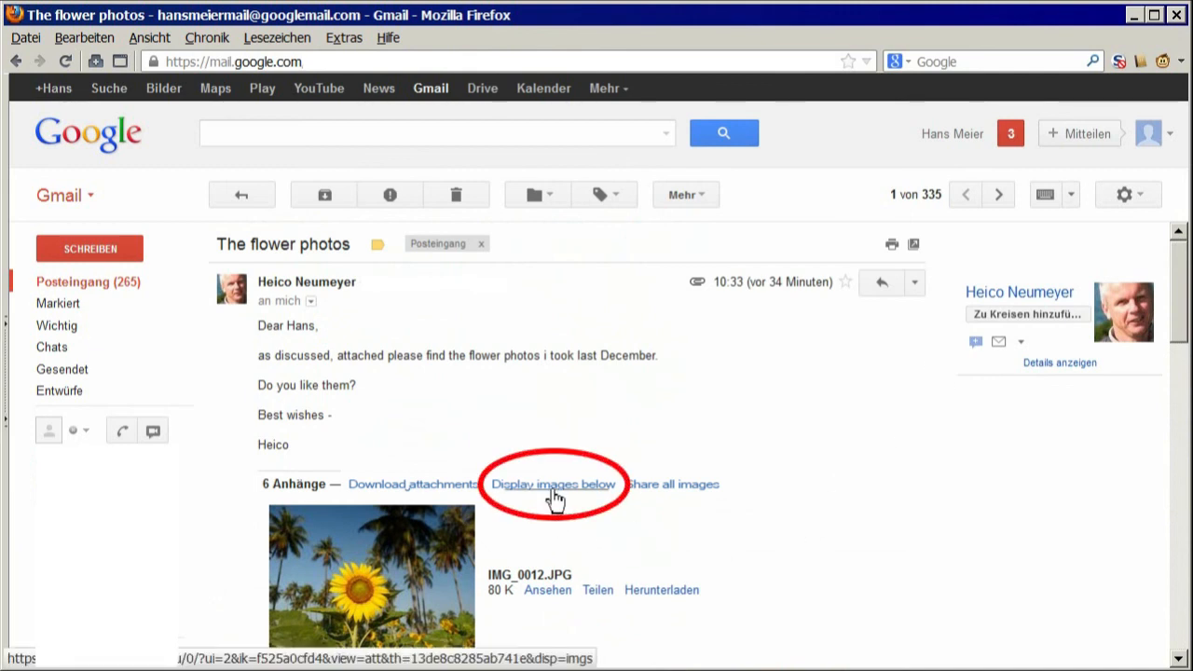
pyautogui.click(553, 484)
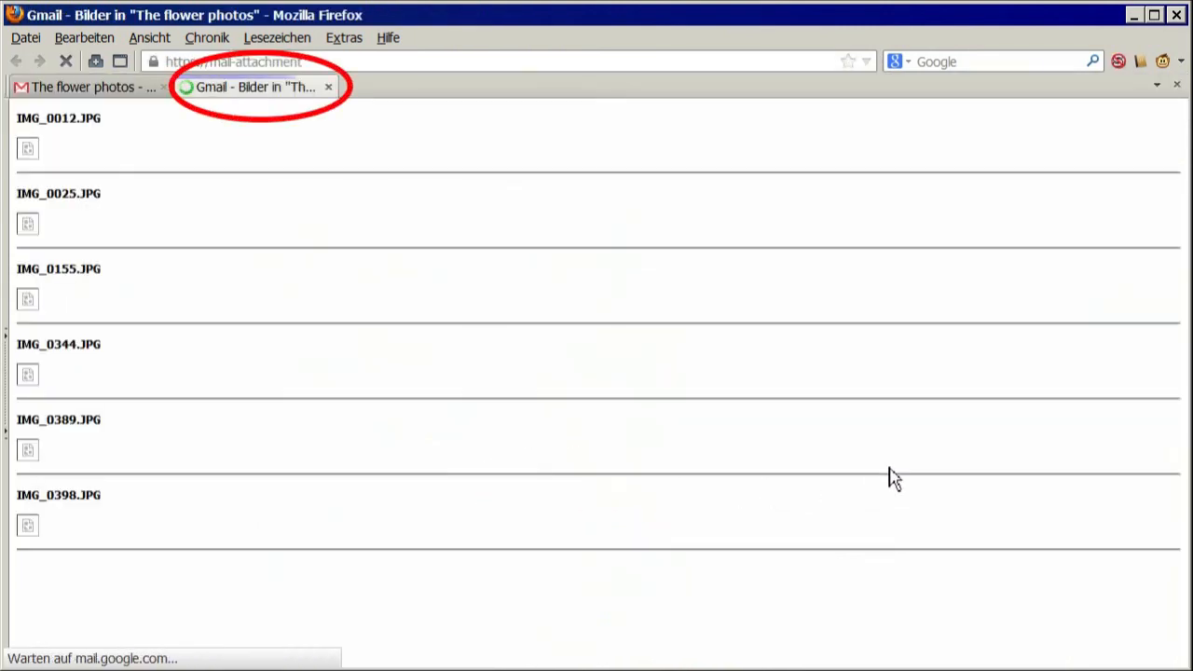
# - Scroll through all six full-size flower photos on Gmail's image page, then return to the received message
pyautogui.click(27, 149)
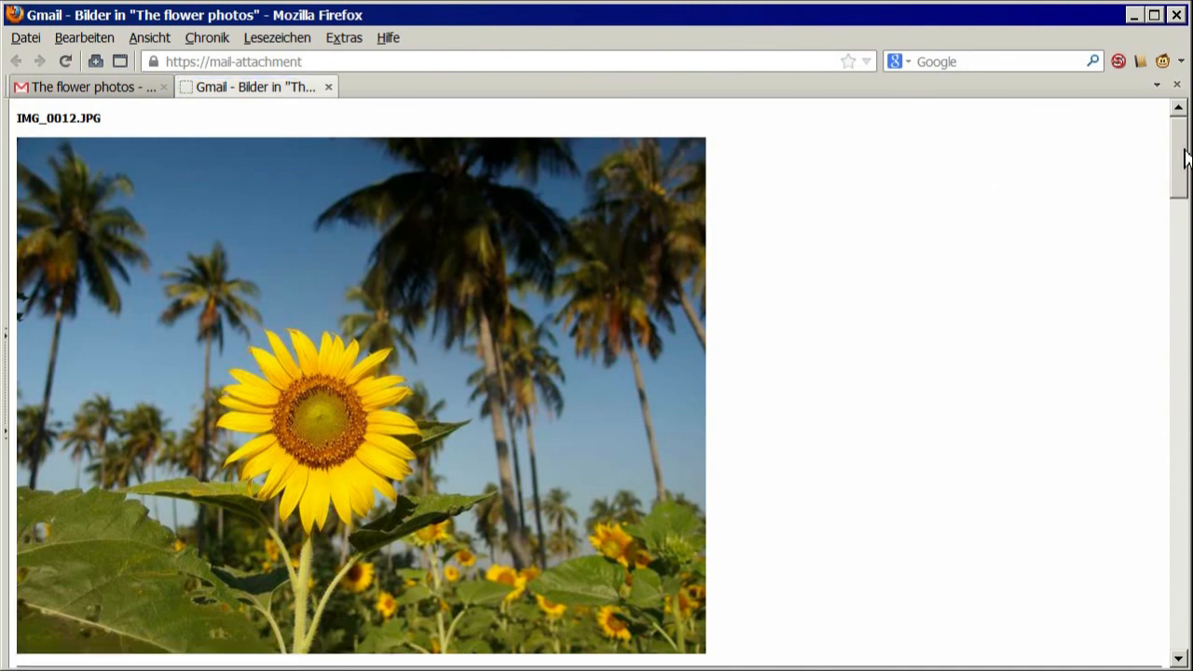
pyautogui.scroll(-3)
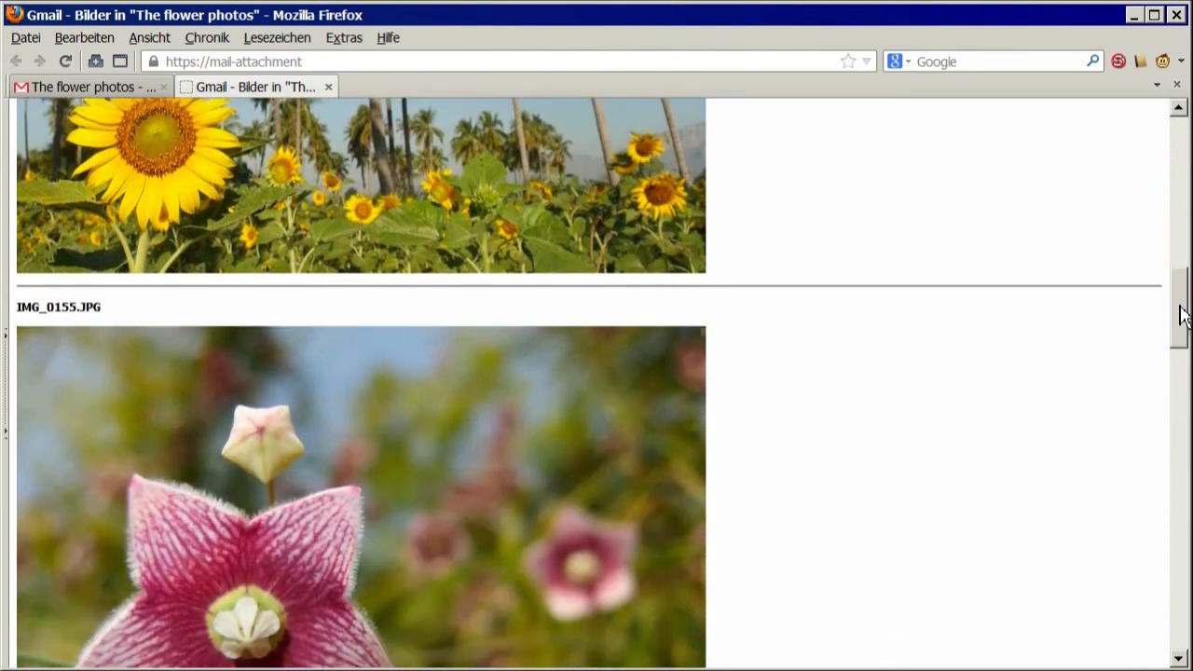
pyautogui.scroll(-3)
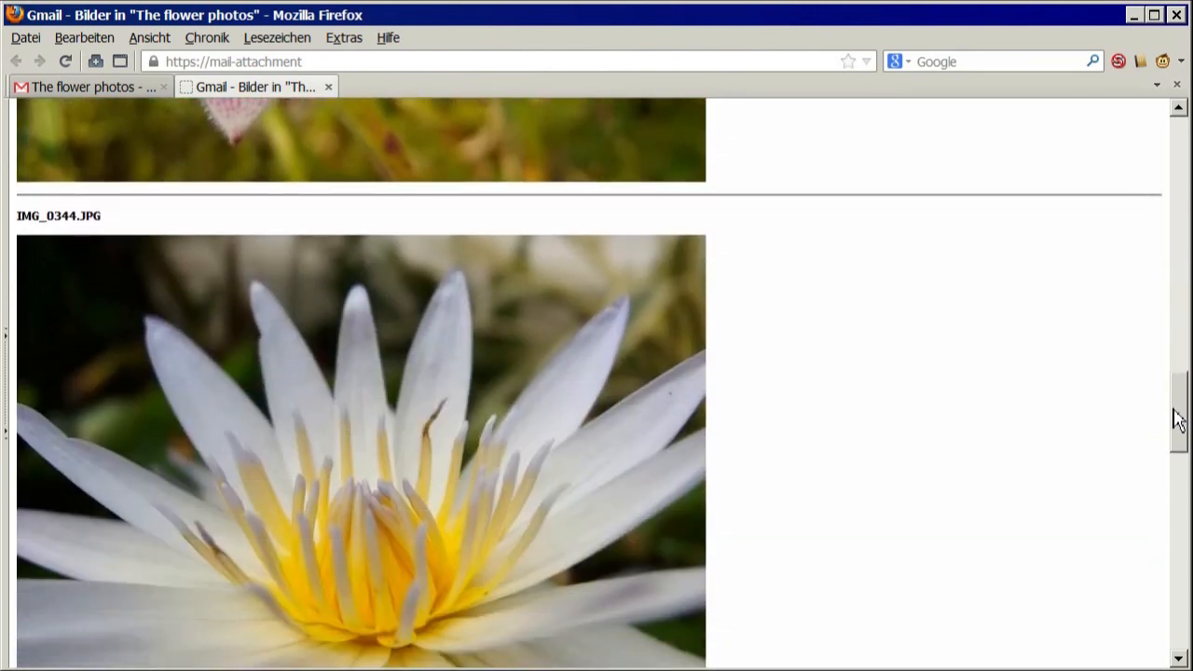
pyautogui.scroll(-3)
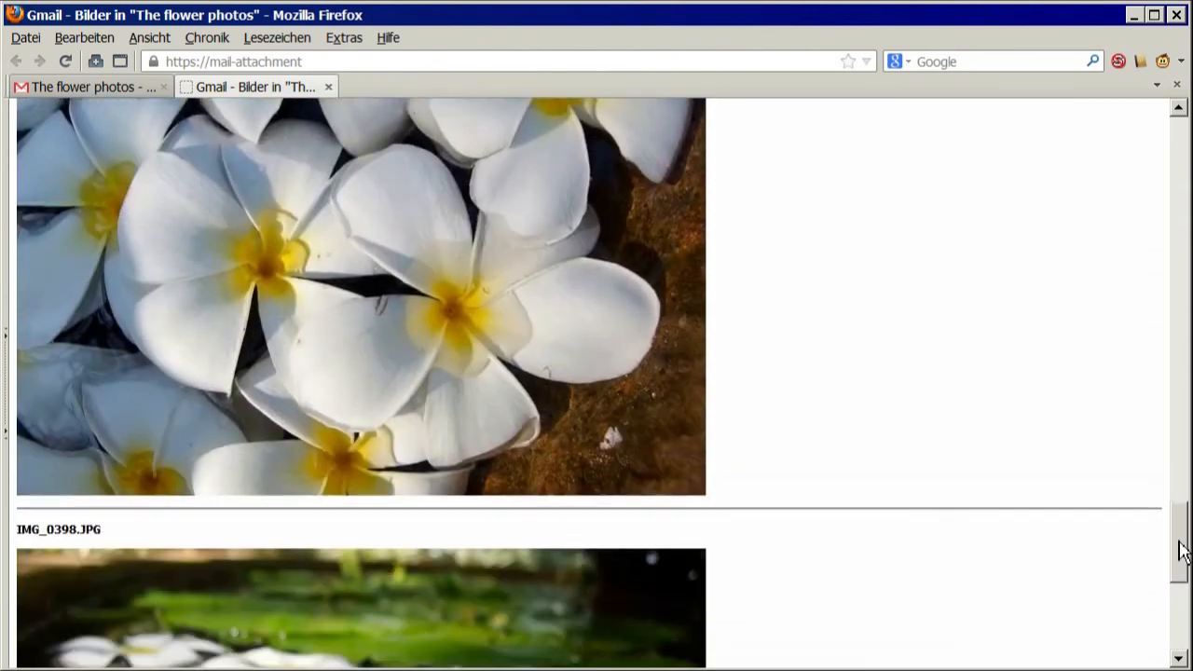
pyautogui.scroll(-3)
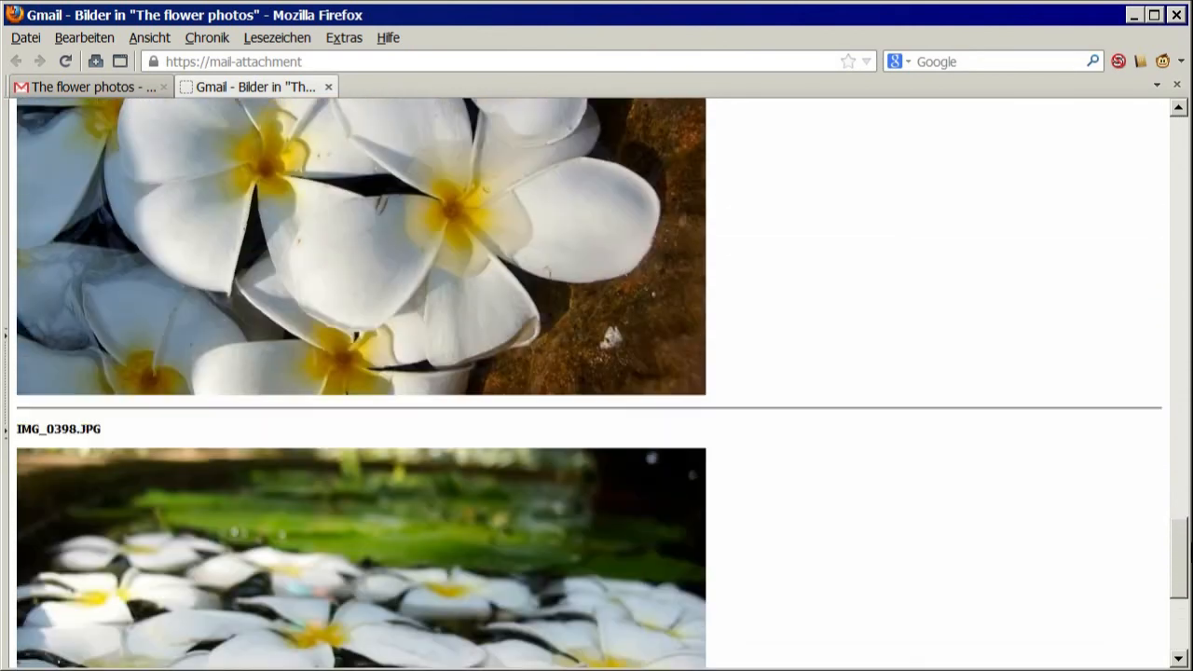
pyautogui.scroll(-3)
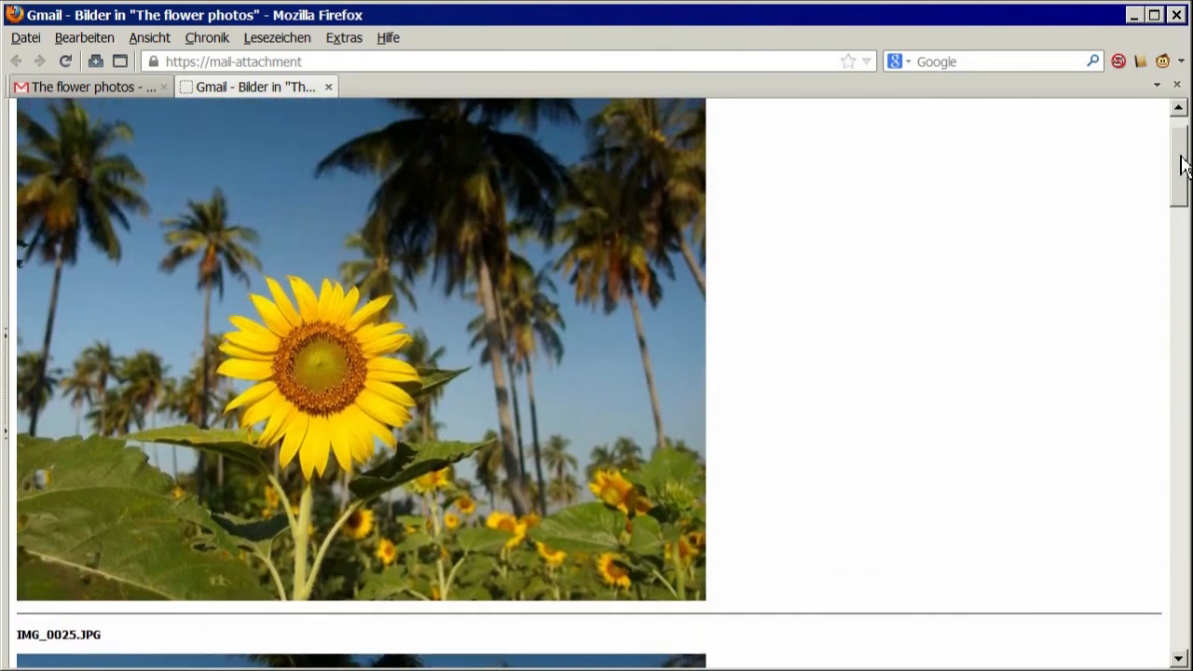
pyautogui.scroll(3)
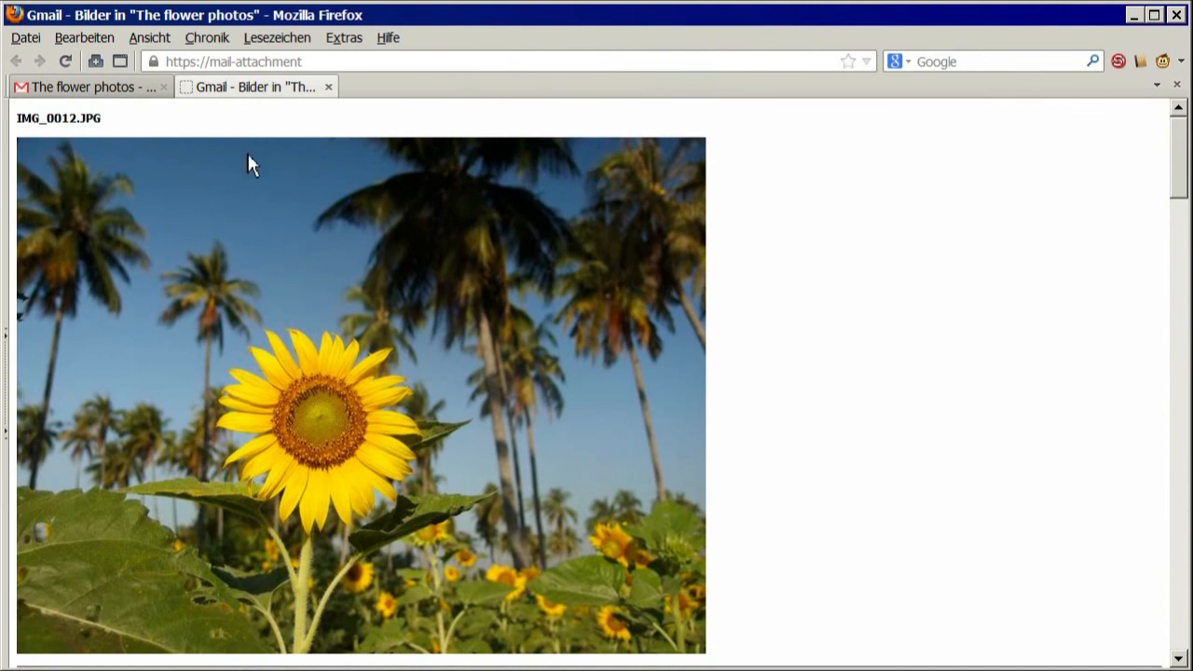
pyautogui.moveTo(108, 93)
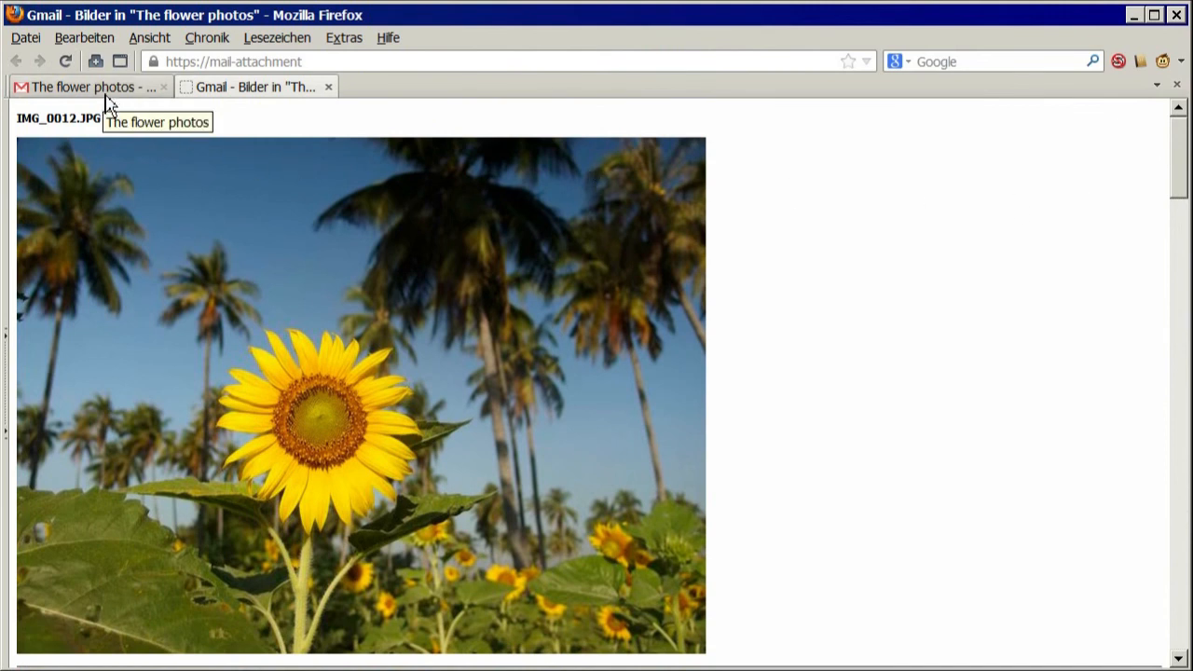
pyautogui.click(89, 86)
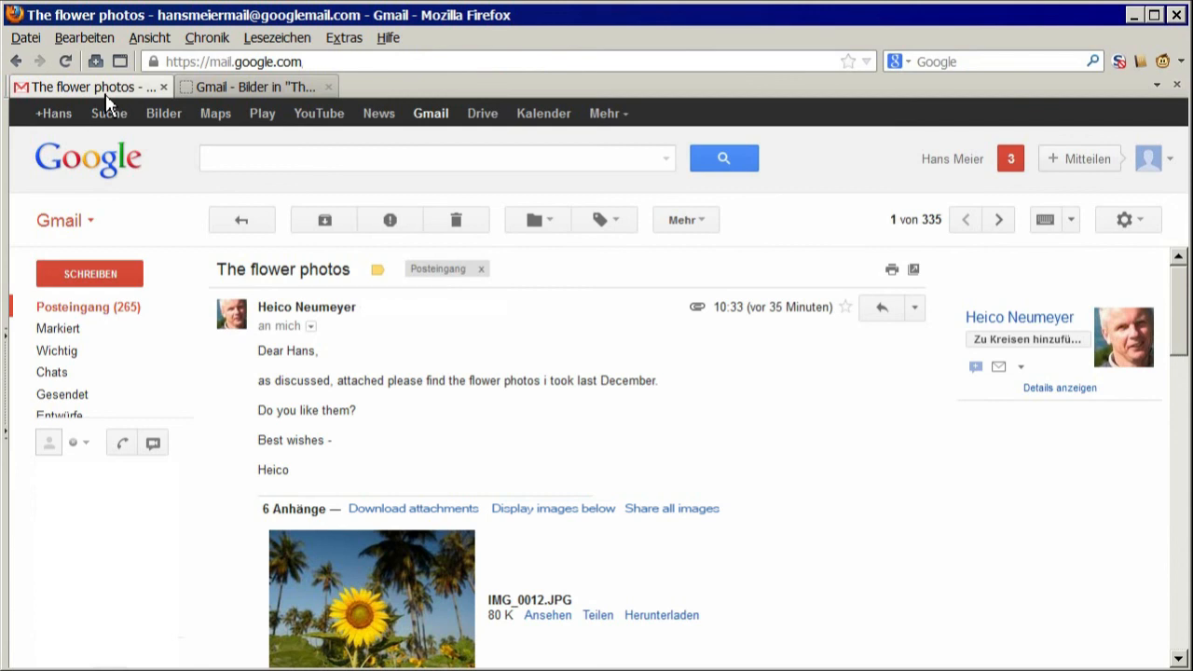
pyautogui.moveTo(171, 177)
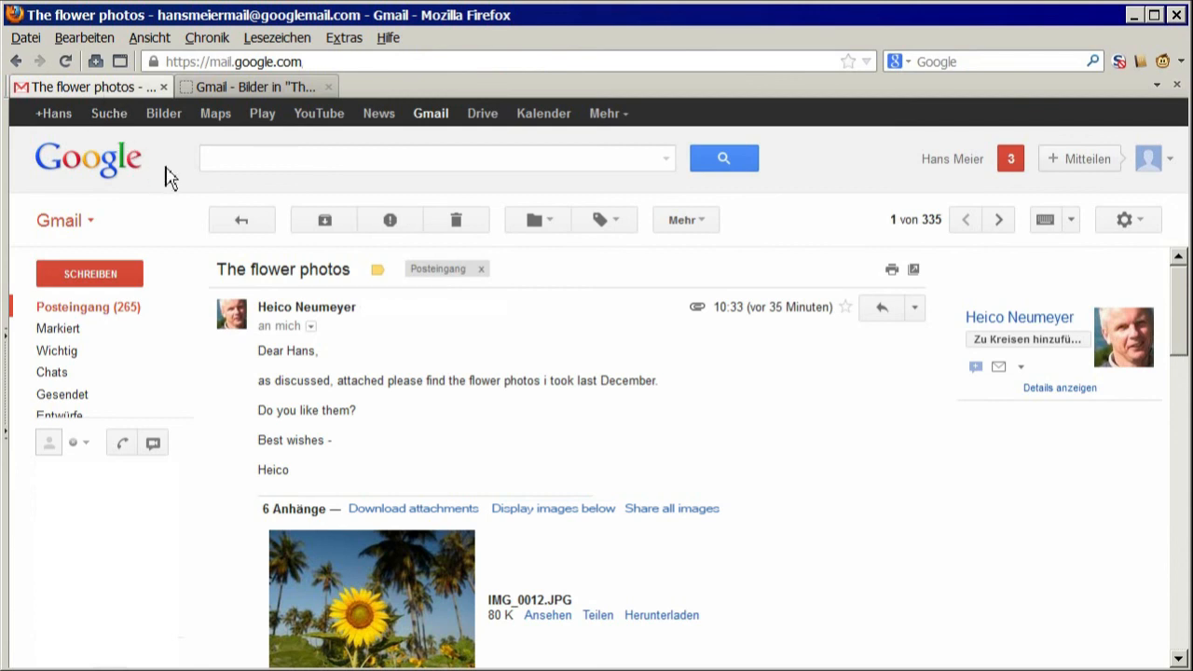